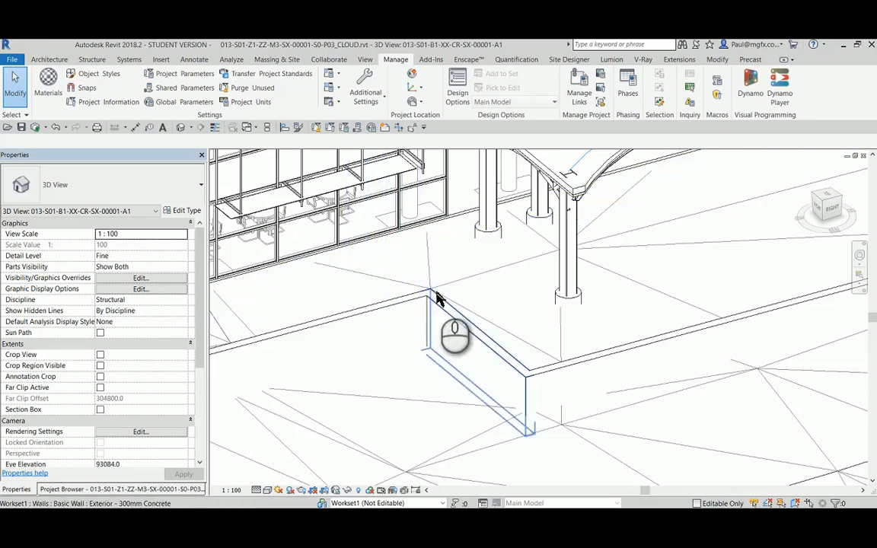
mouse_move(404, 277)
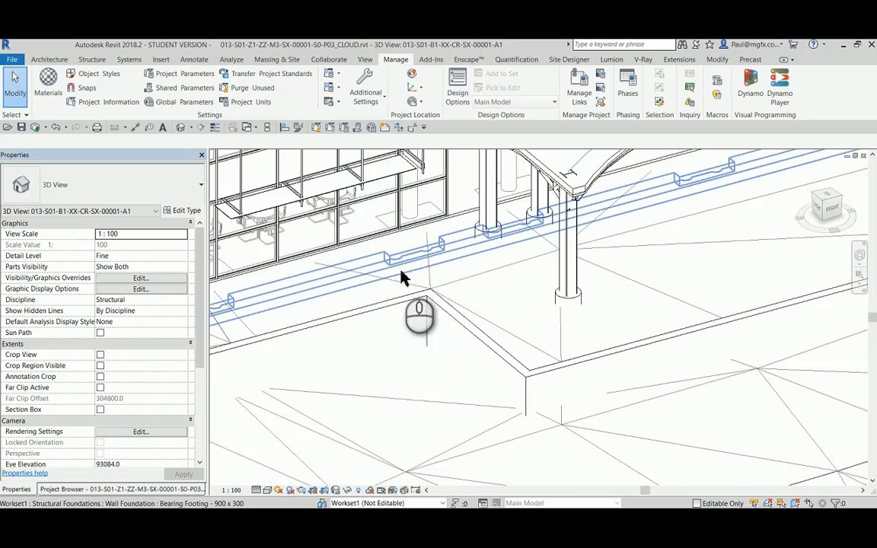
mouse_move(403, 277)
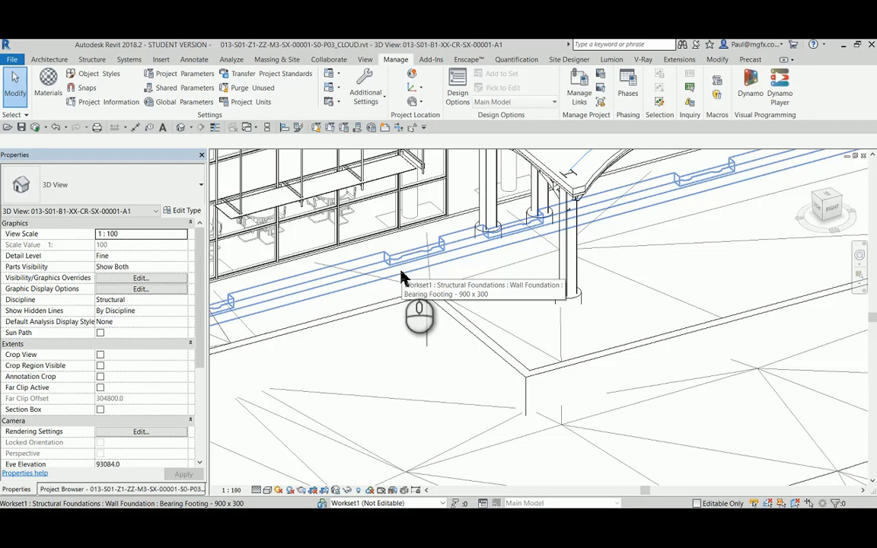
mouse_move(404, 277)
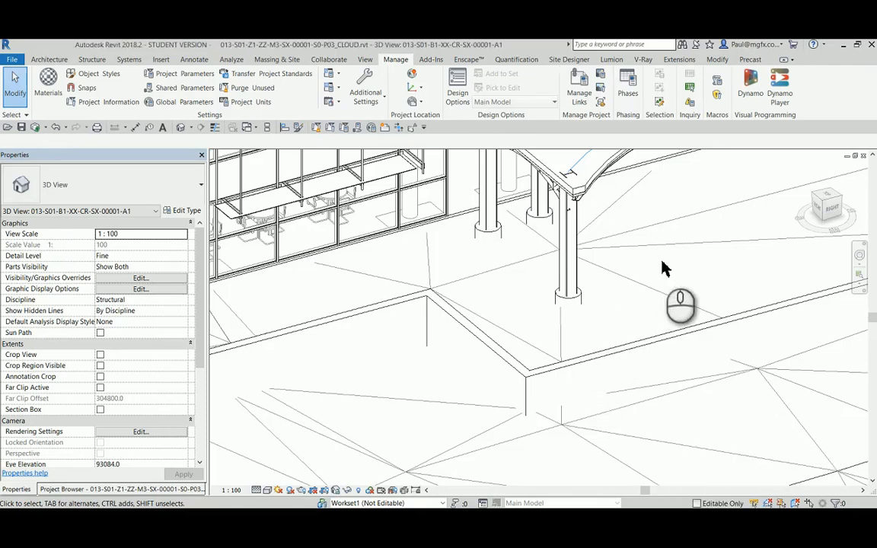
mouse_move(662, 267)
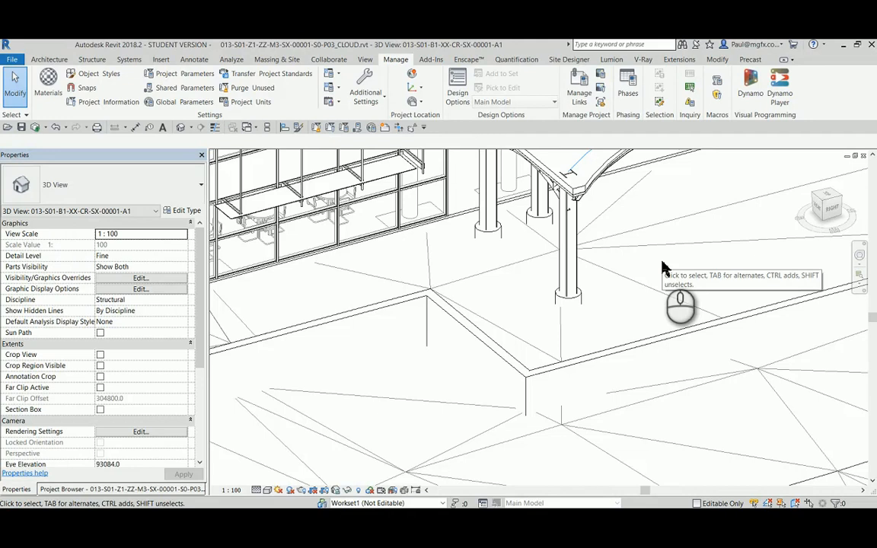
mouse_move(664, 268)
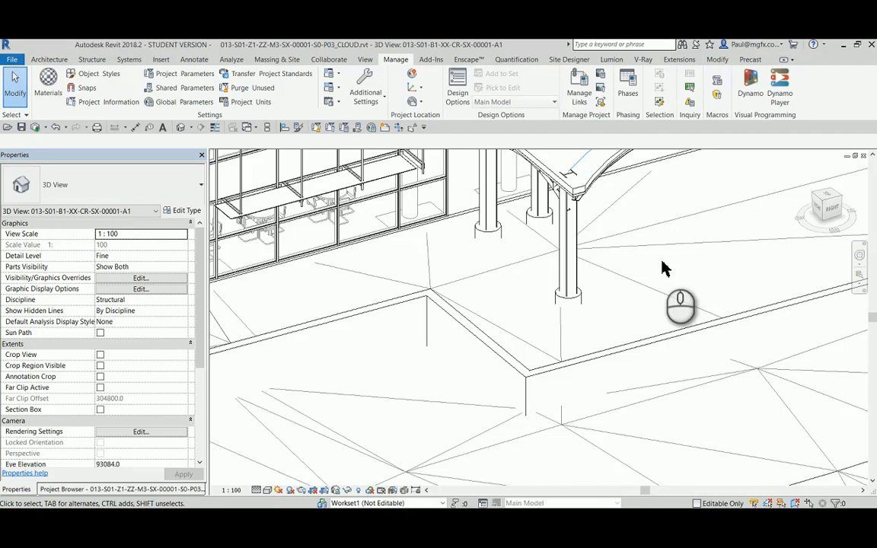
mouse_move(649, 268)
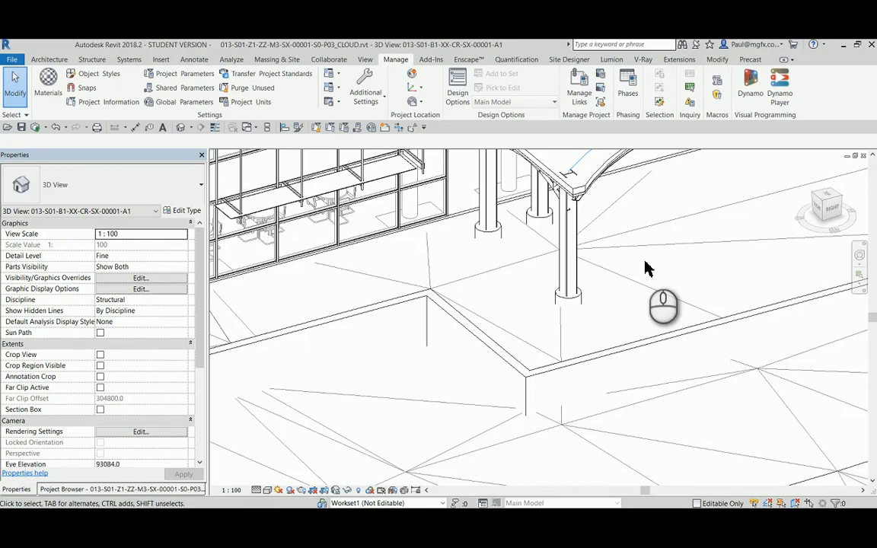
Step: Switch from the Revit 3D view to File Explorer at the BOUNDARY_CONDITIONS folder
left_click(320, 343)
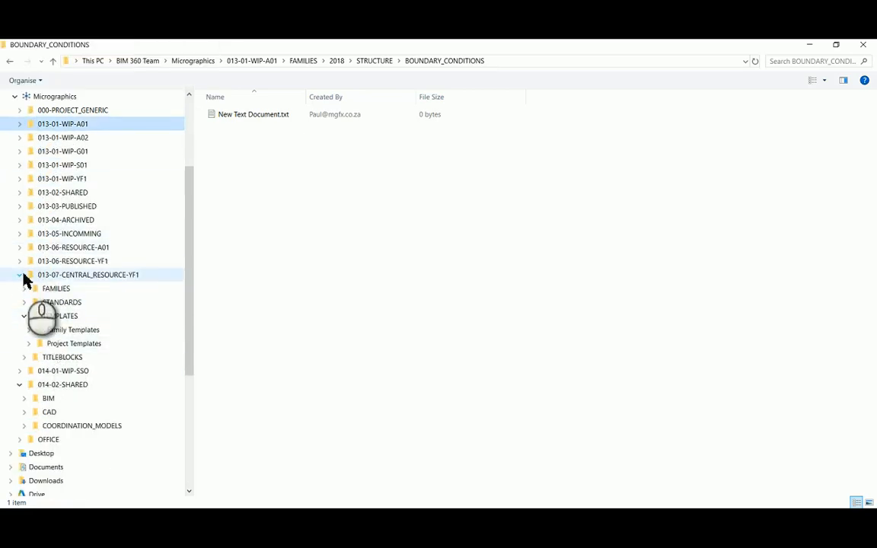
Step: Browse to 013-06-RESOURCE-YF1 > STANDARDS > SHARED_PARAMETERS, then return to Revit
left_click(20, 275)
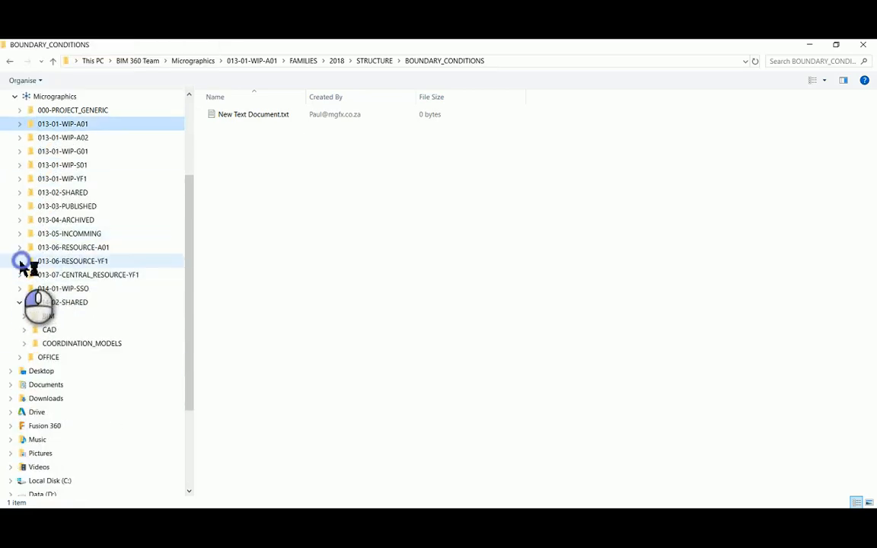
left_click(20, 301)
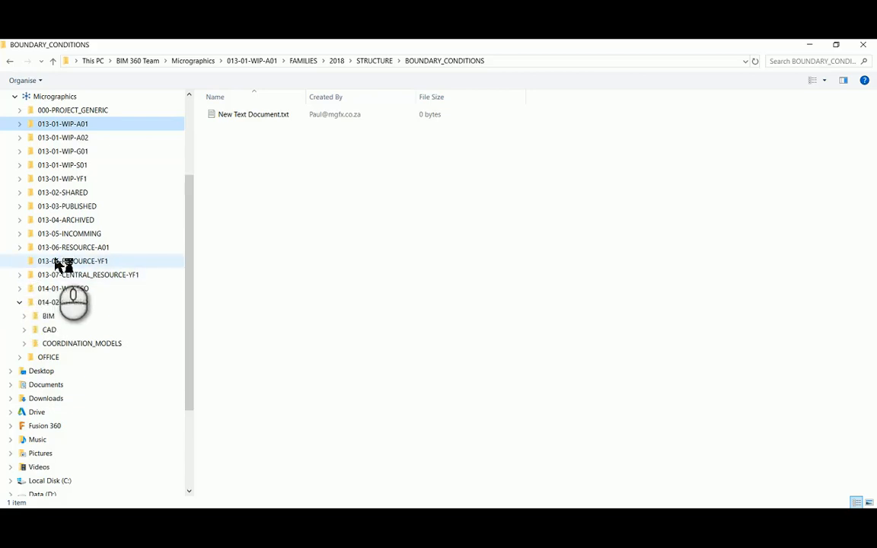
left_click(18, 261)
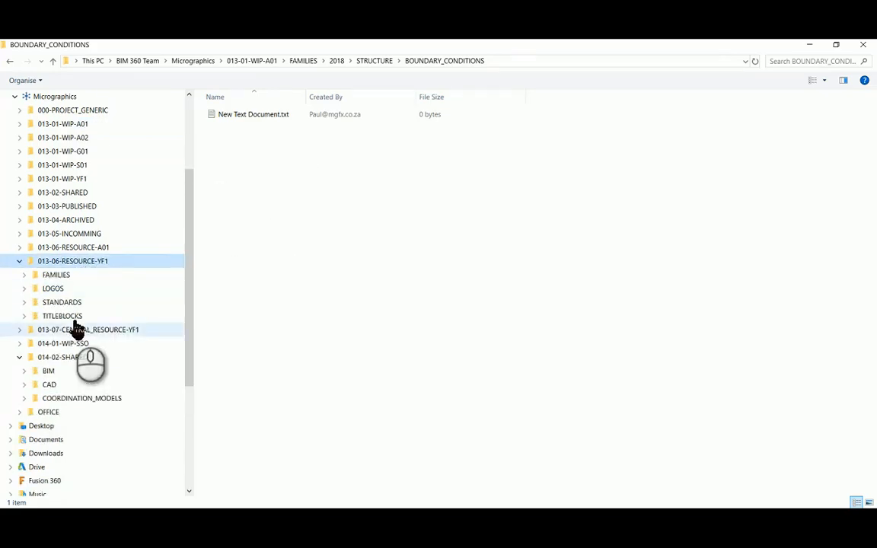
left_click(61, 302)
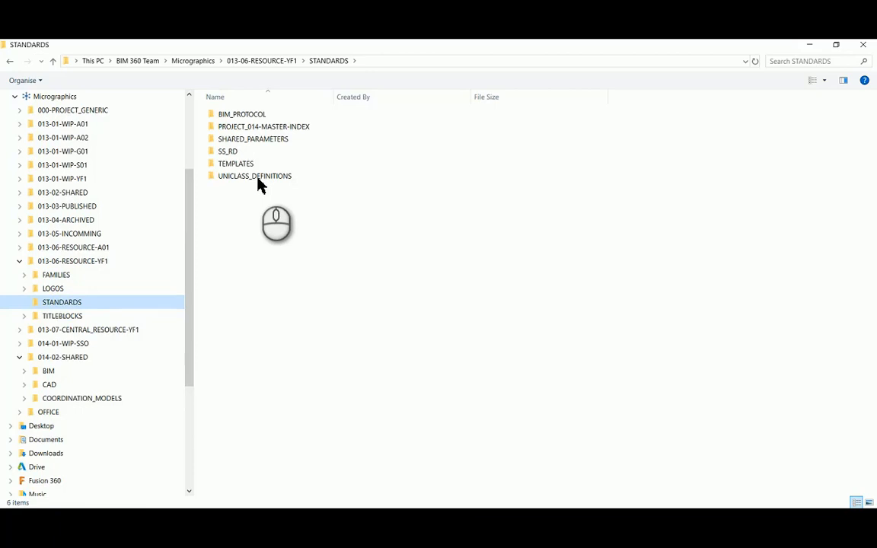
double_click(253, 138)
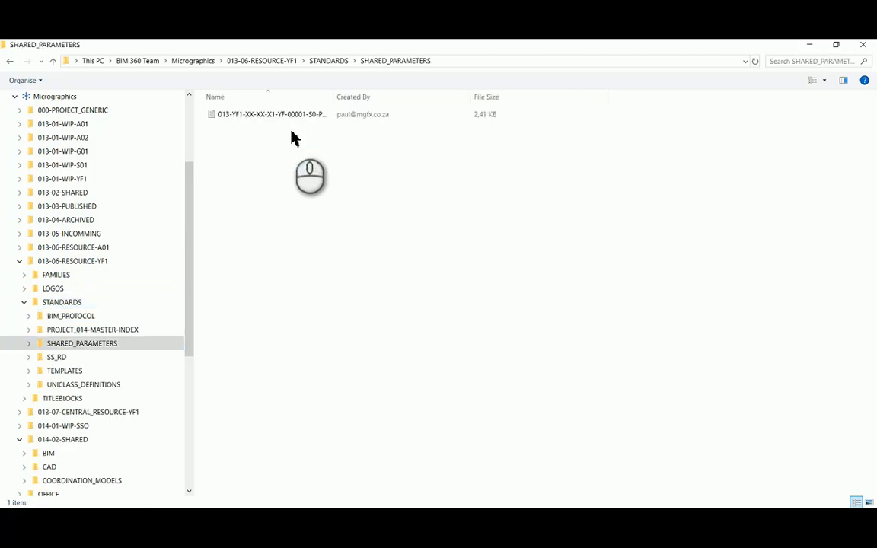
left_click(271, 114)
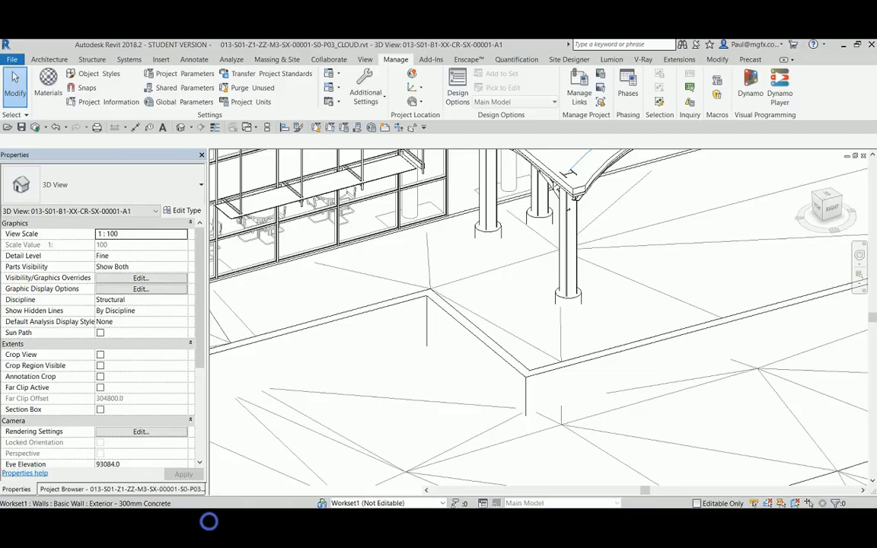
Step: Start Shared Parameters from Manage, skip the save reminder, and browse for a parameter file
left_click(244, 228)
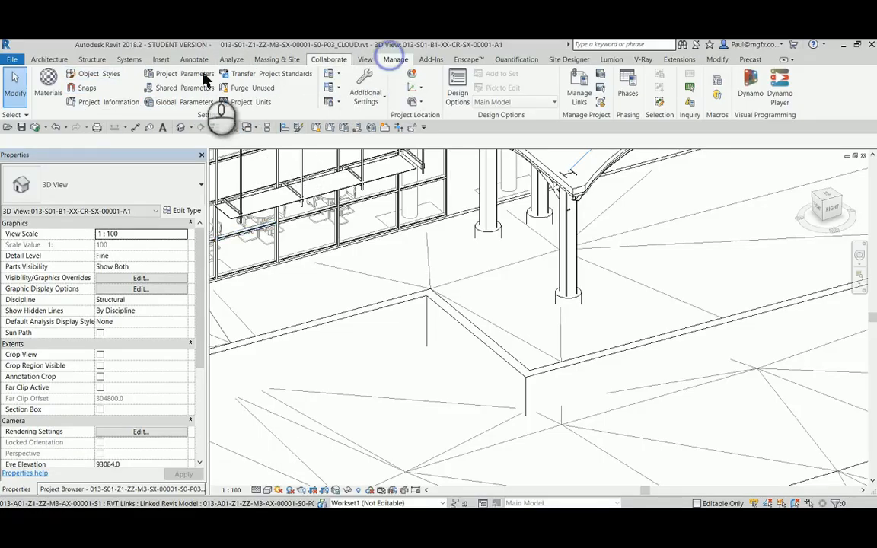
mouse_move(181, 87)
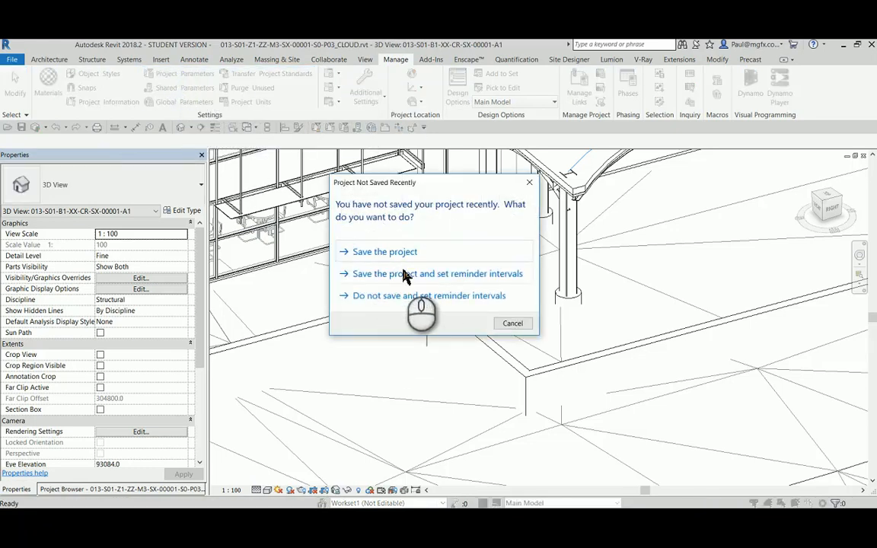
left_click(428, 295)
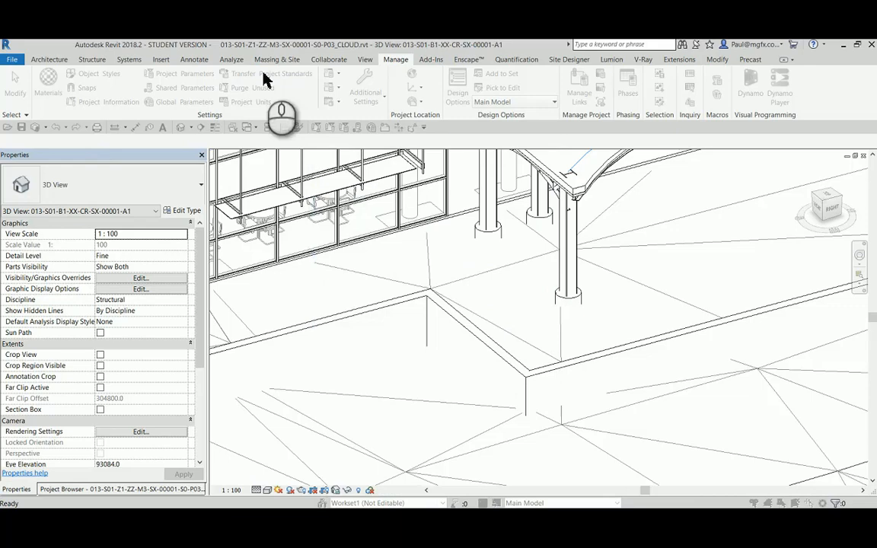
left_click(180, 87)
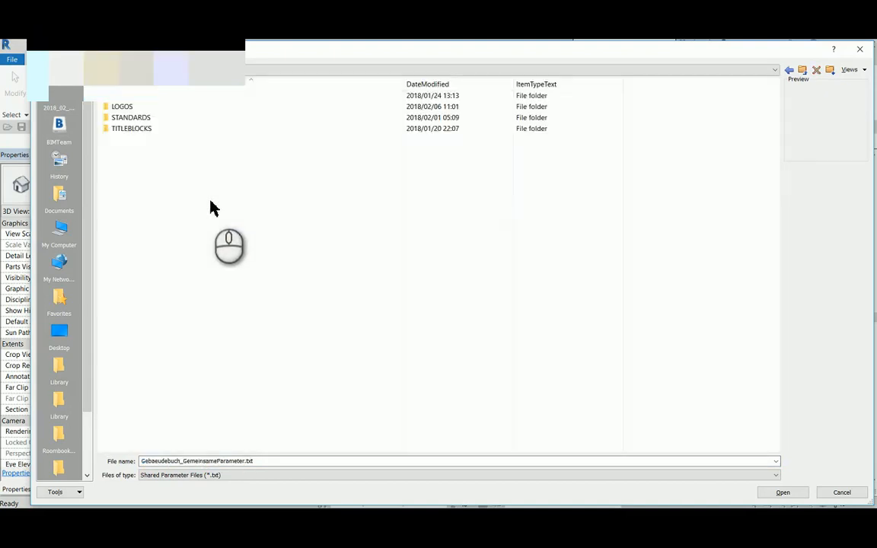
Step: Try loading the SHARED_PARAMETERS text file, which fails as not found, leaving the original file
double_click(131, 117)
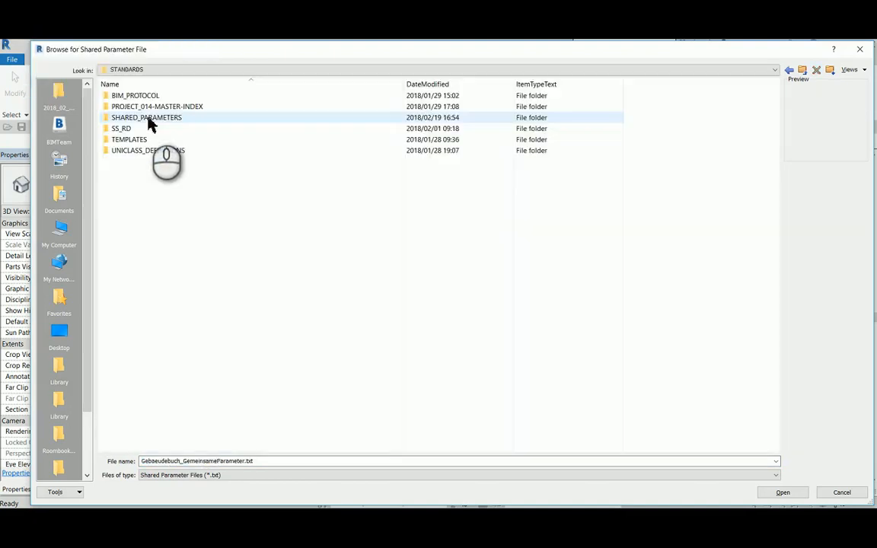
double_click(147, 117)
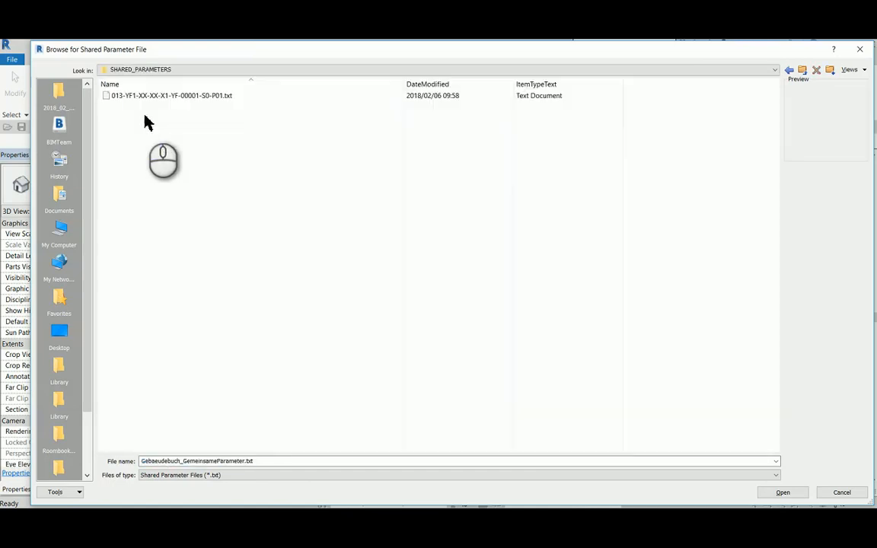
left_click(170, 95)
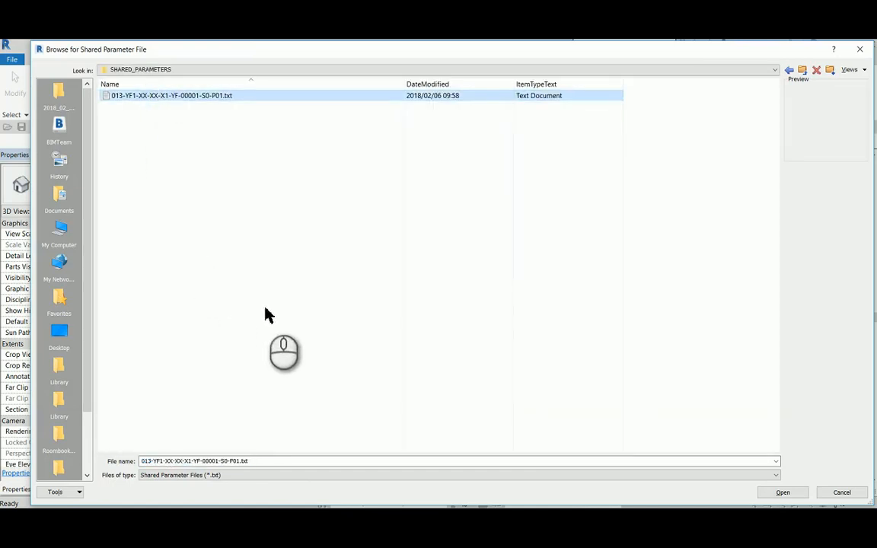
left_click(783, 492)
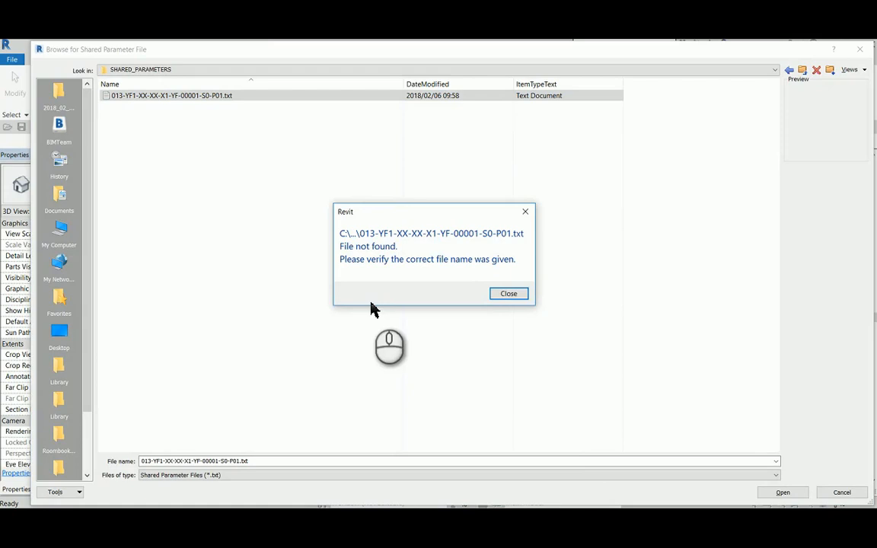
mouse_move(414, 262)
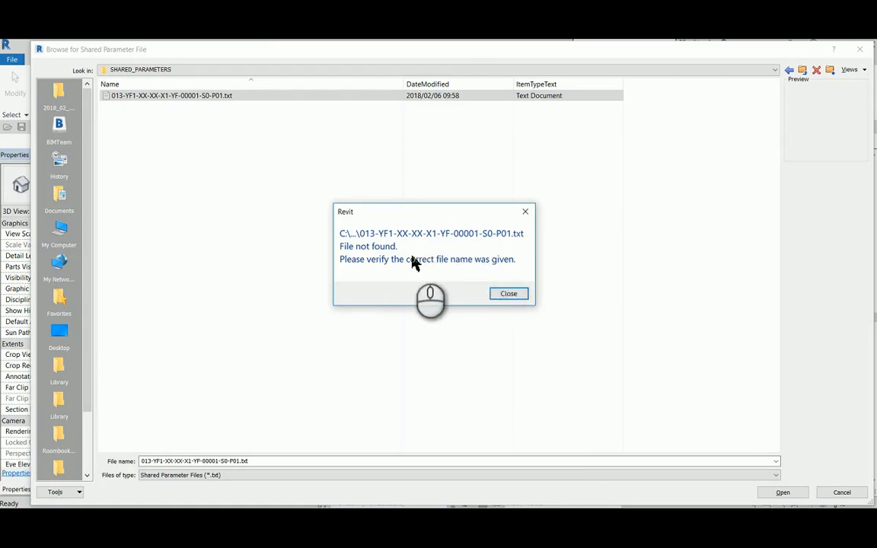
mouse_move(445, 274)
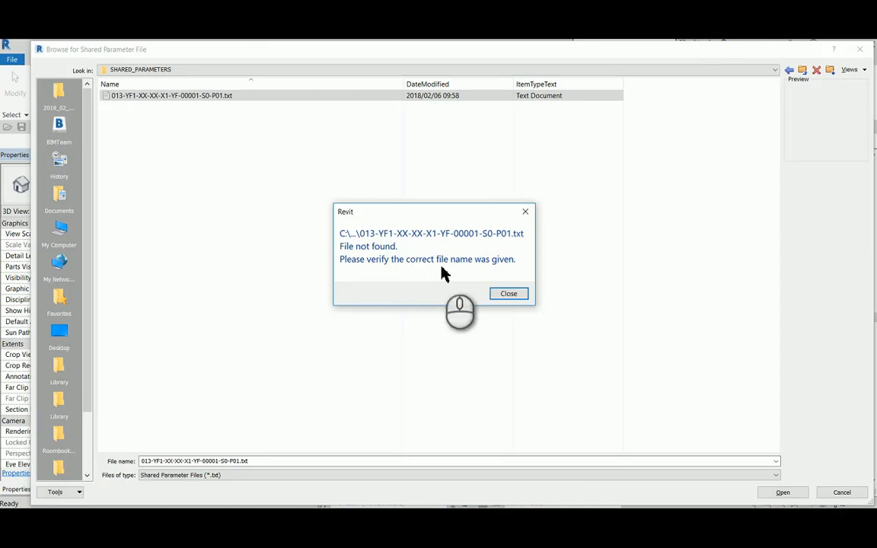
left_click(509, 292)
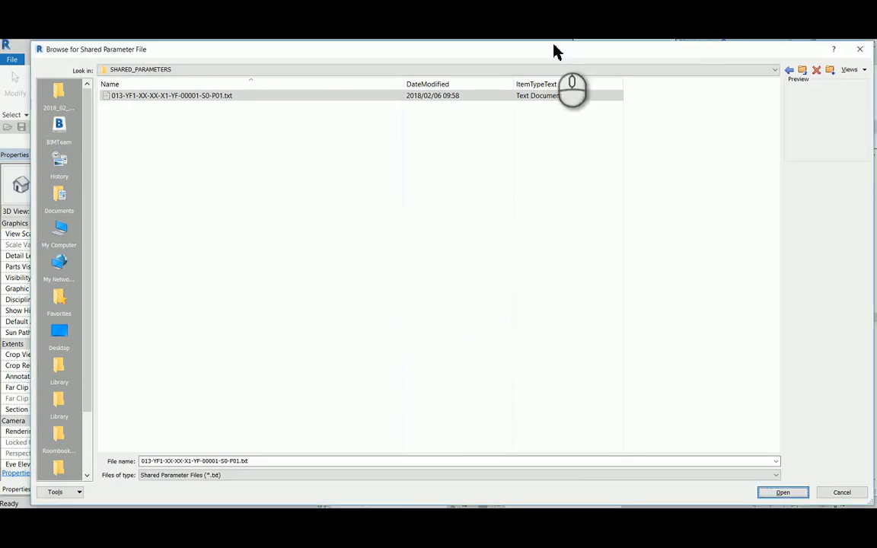
left_click(783, 492)
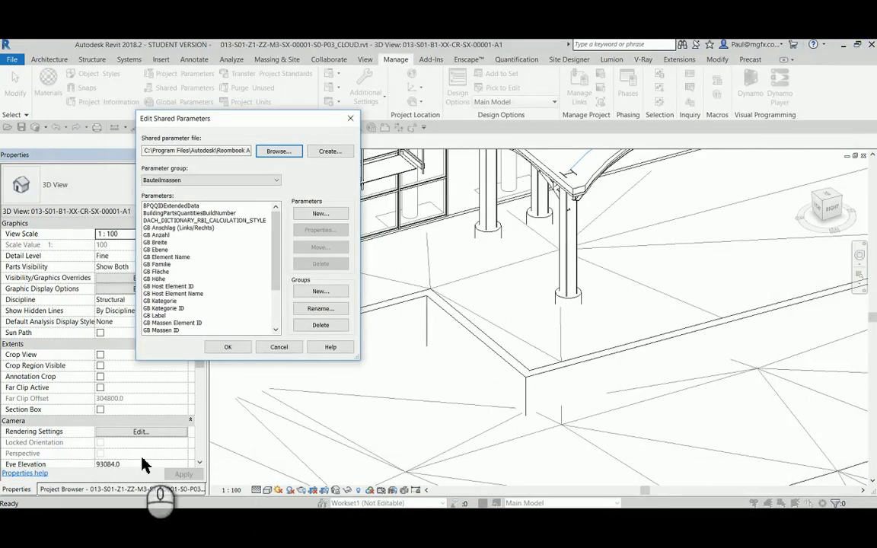
Step: Select and open the shared parameters text file in the SHARED_PARAMETERS folder
left_click(278, 150)
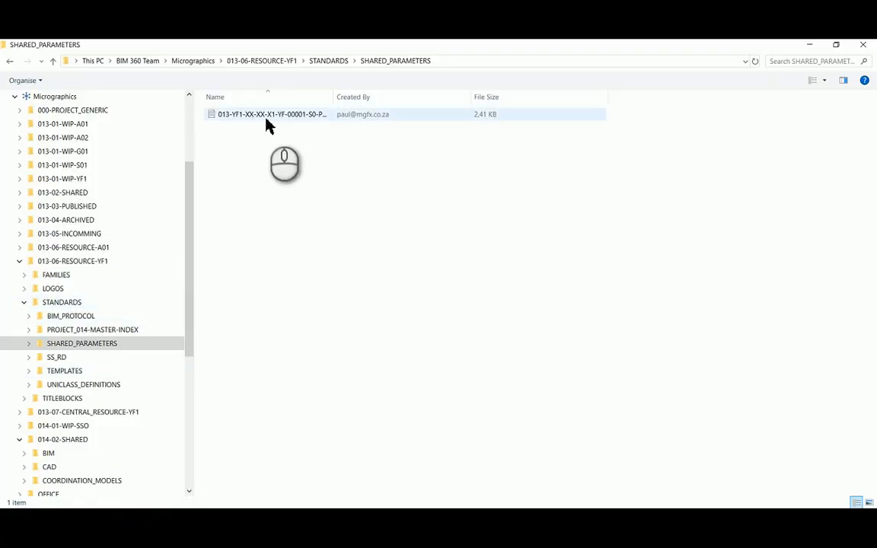
mouse_move(262, 115)
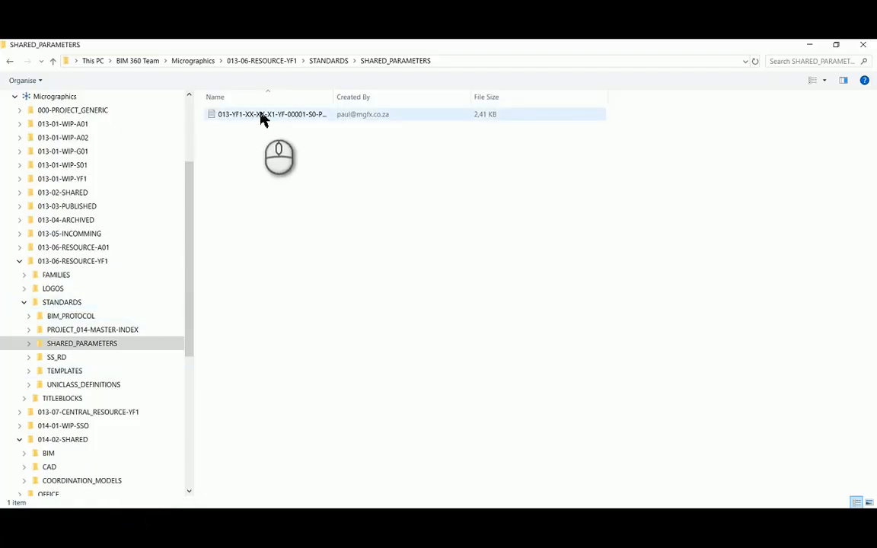
double_click(271, 112)
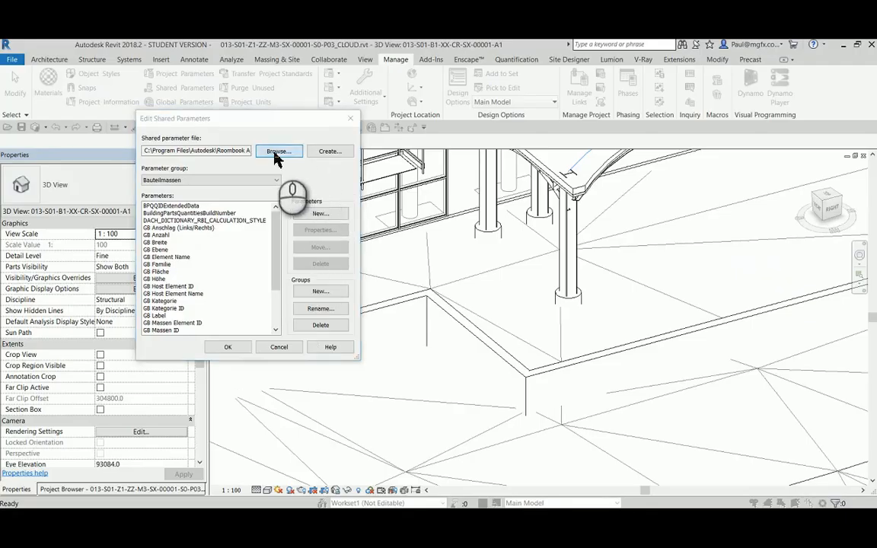
Step: Load the shared parameter file from BIM 360 Team SHARED_PARAMETERS, giving the DOCUMENT group, and confirm
left_click(279, 151)
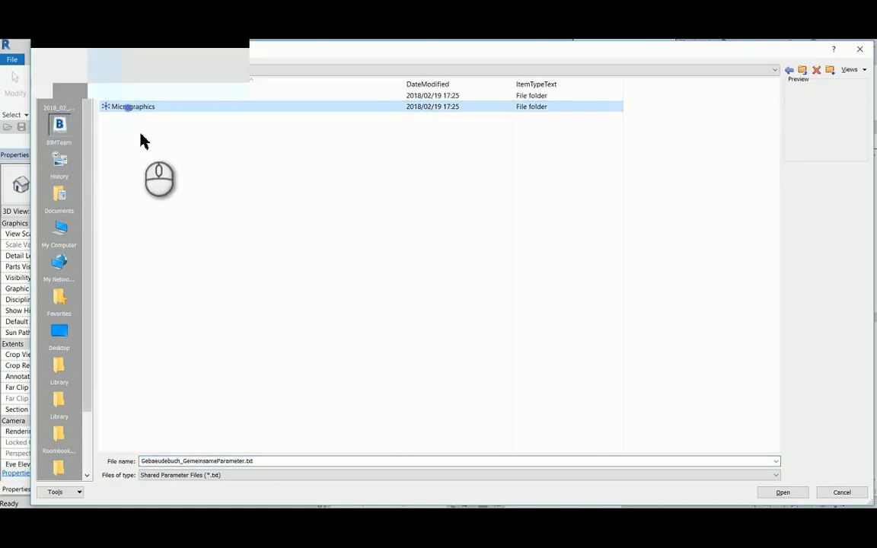
double_click(134, 106)
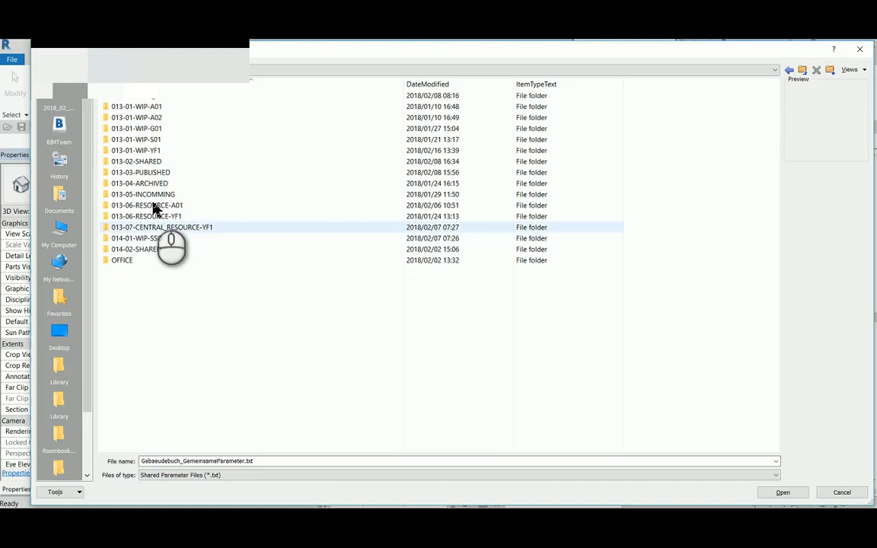
left_click(146, 217)
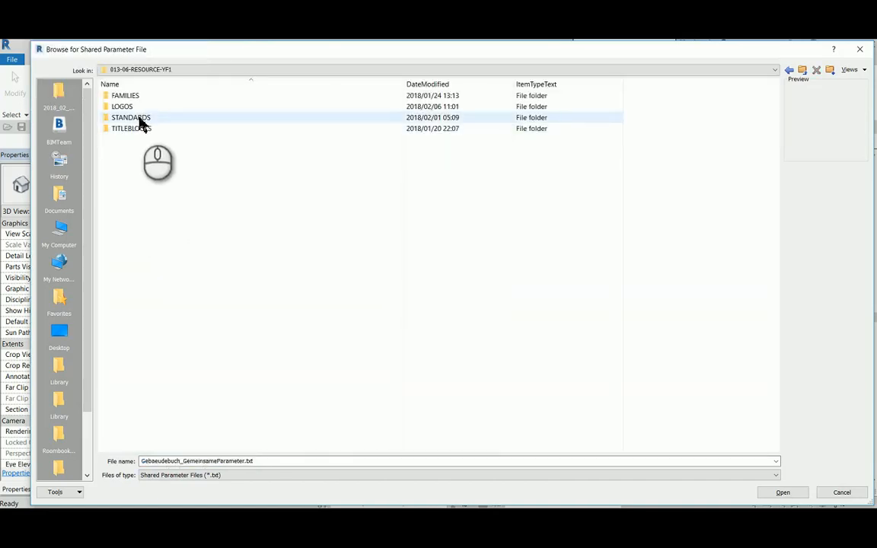
double_click(131, 117)
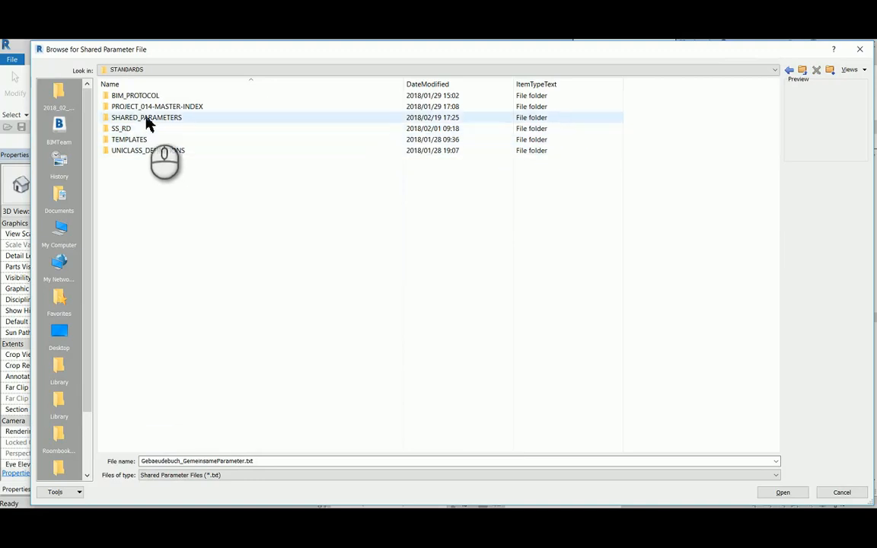
double_click(147, 118)
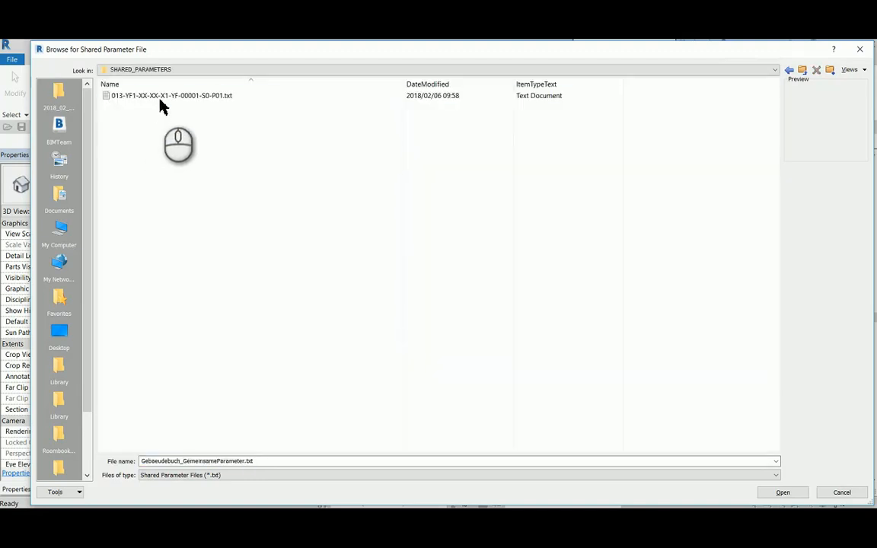
left_click(783, 492)
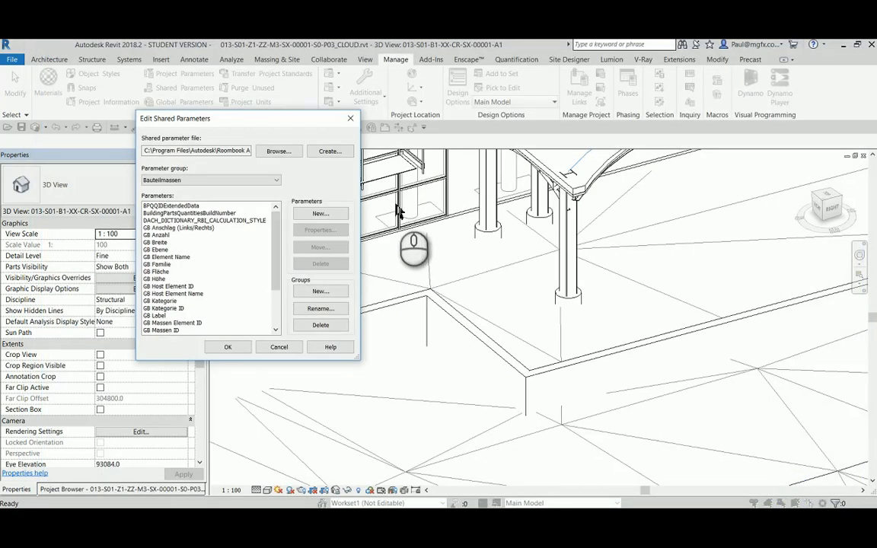
left_click(277, 151)
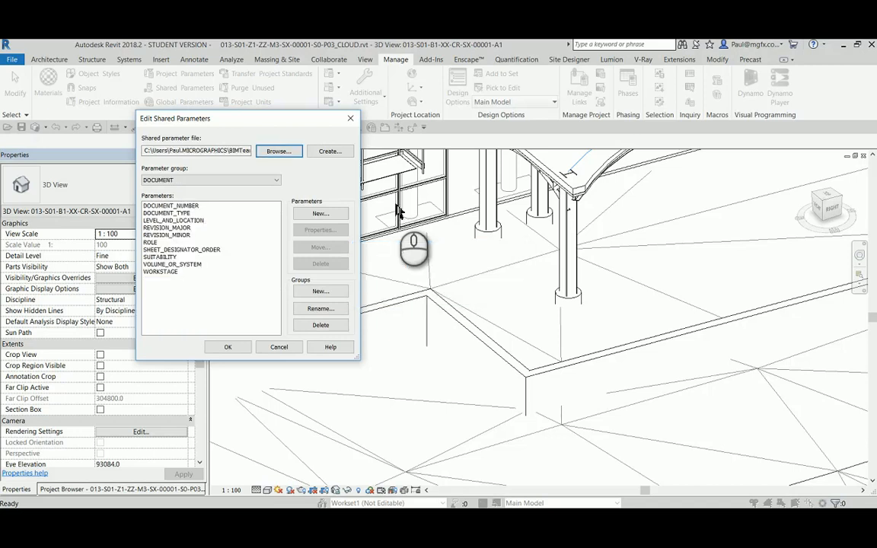
mouse_move(403, 212)
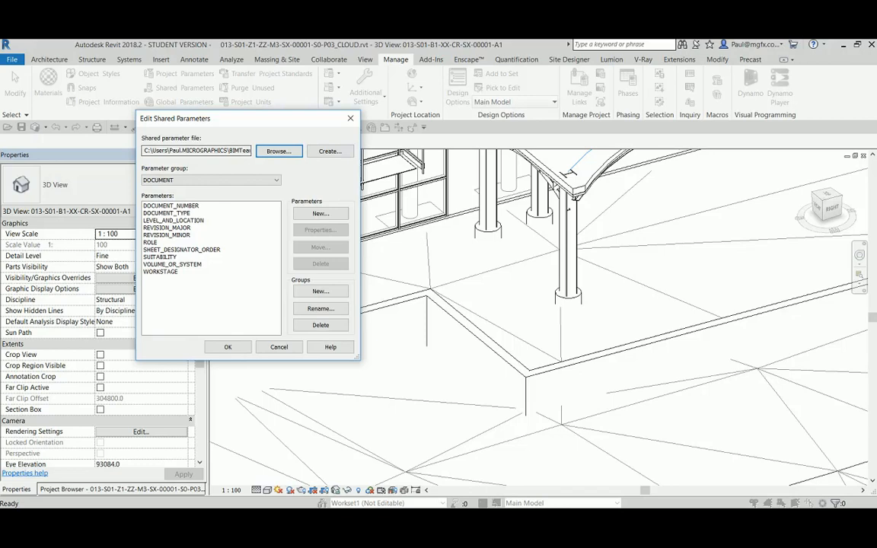
mouse_move(229, 347)
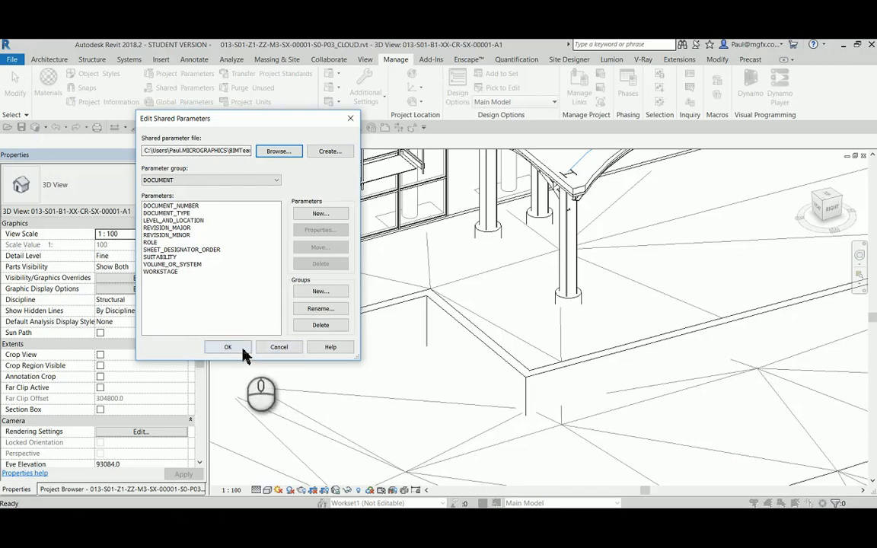
left_click(228, 347)
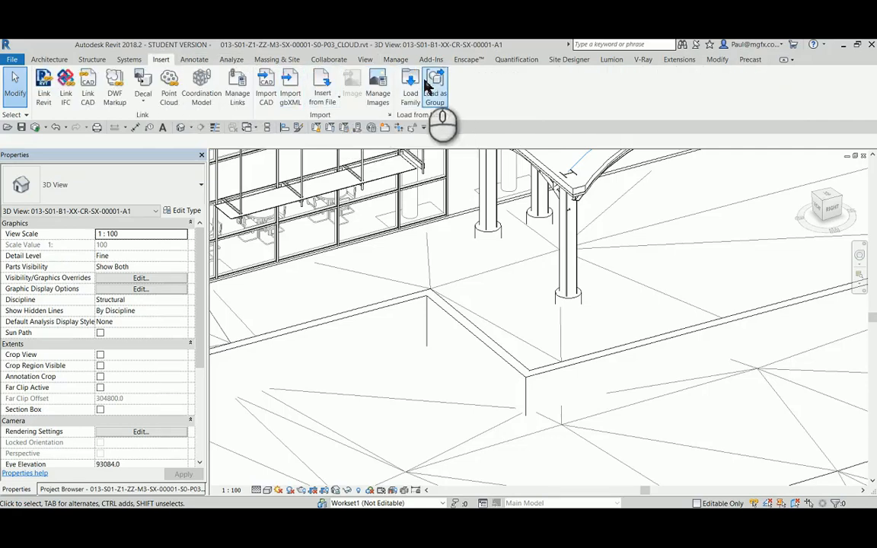
mouse_move(410, 84)
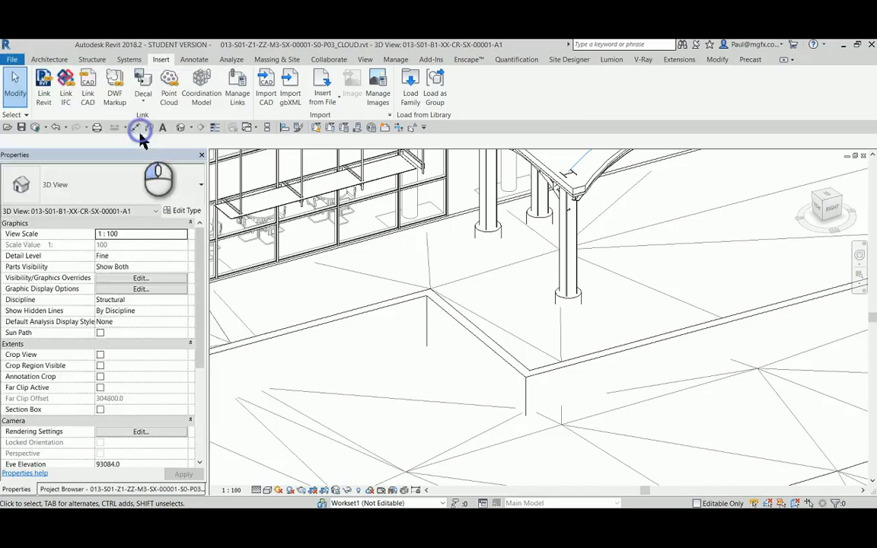
Step: Start Load Family and browse Micrographics into the 2018 family library, backing out of FURNITURE
left_click(410, 84)
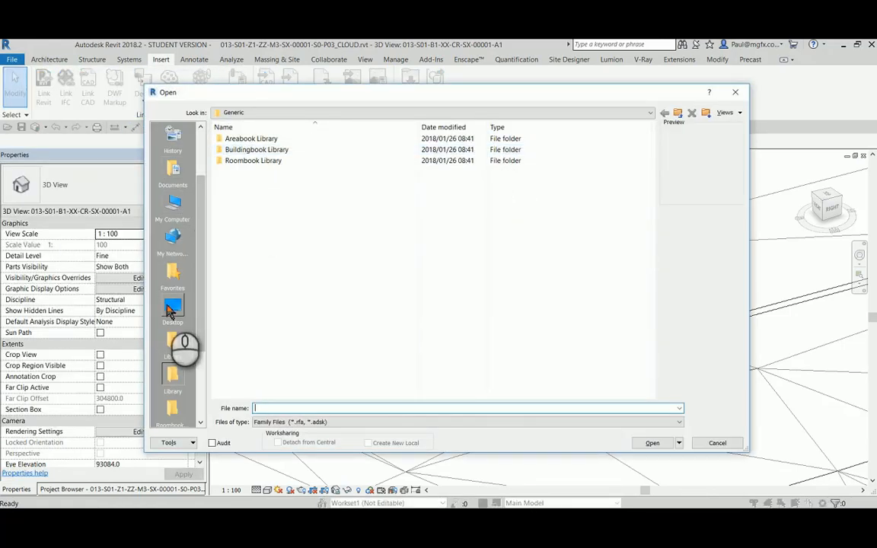
mouse_move(225, 251)
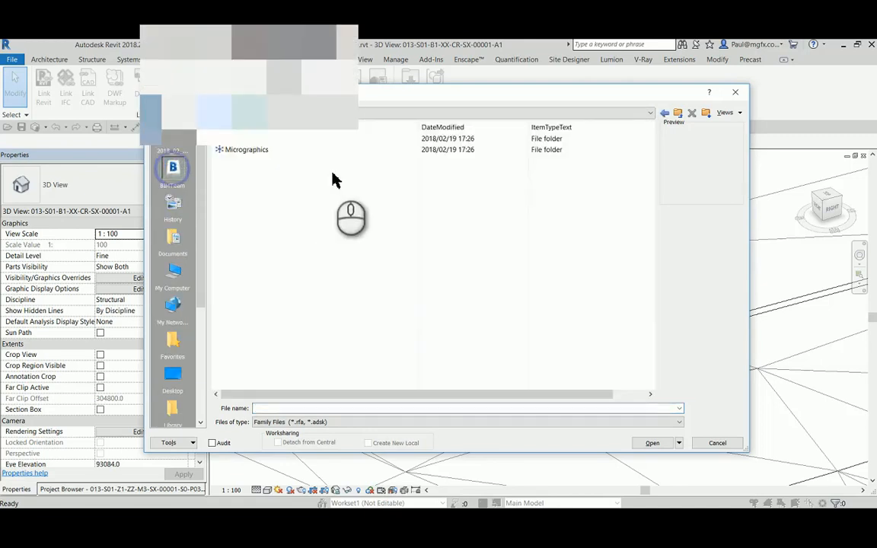
left_click(247, 150)
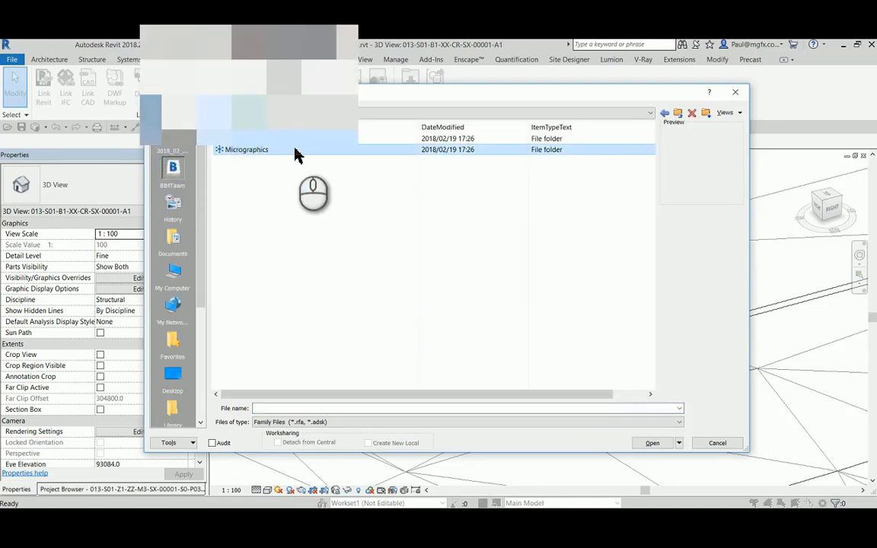
double_click(247, 149)
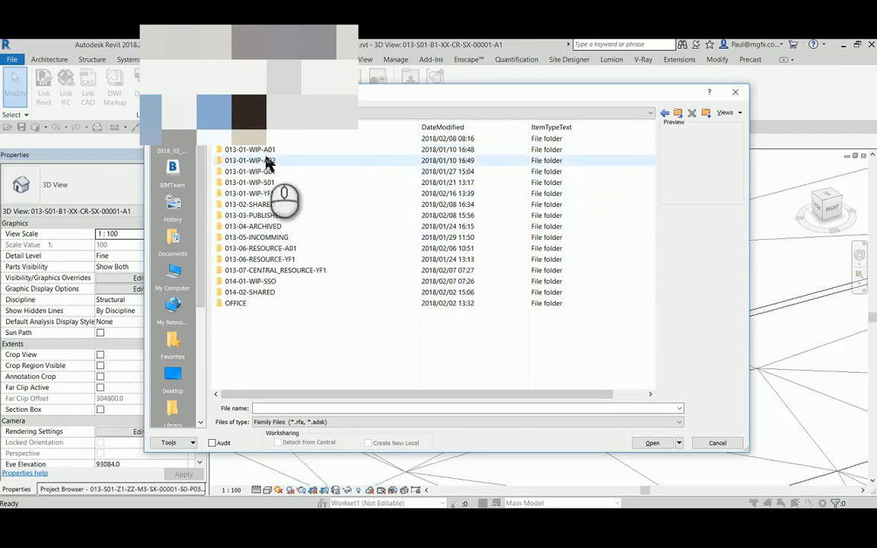
double_click(250, 160)
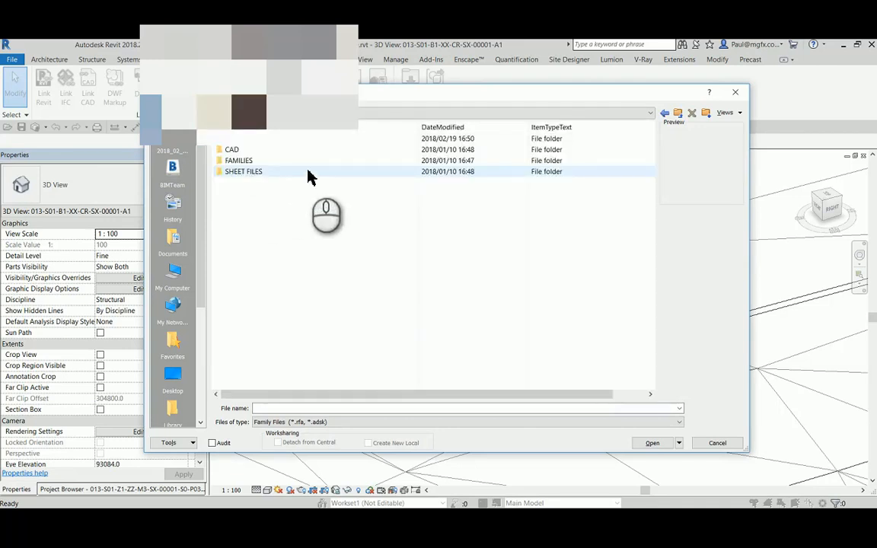
left_click(238, 161)
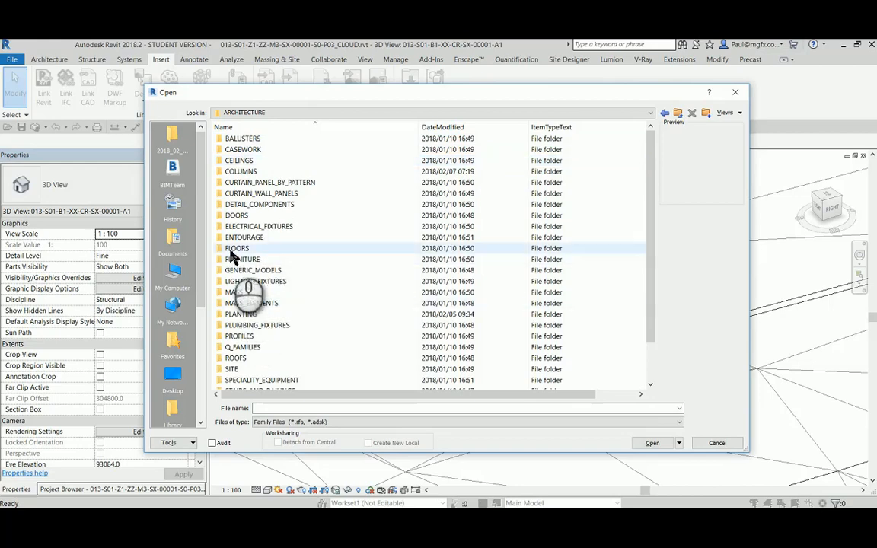
double_click(244, 259)
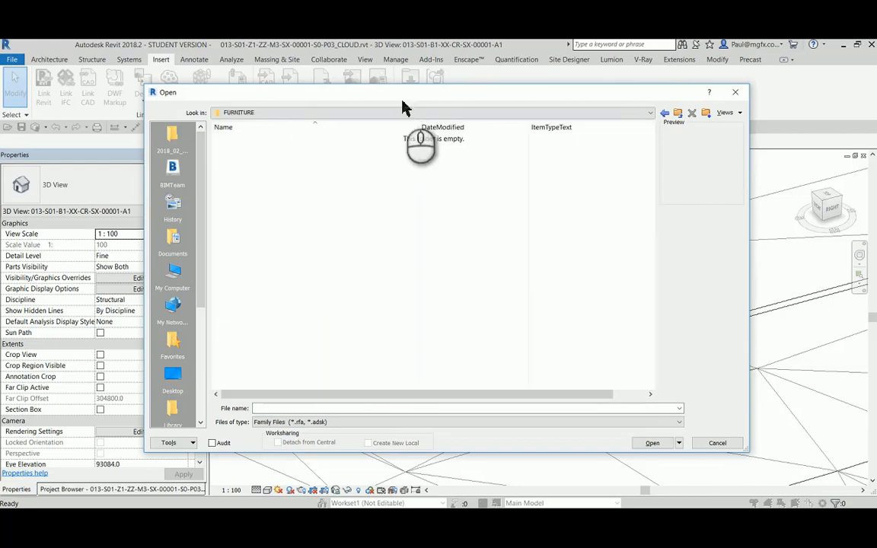
left_click(678, 113)
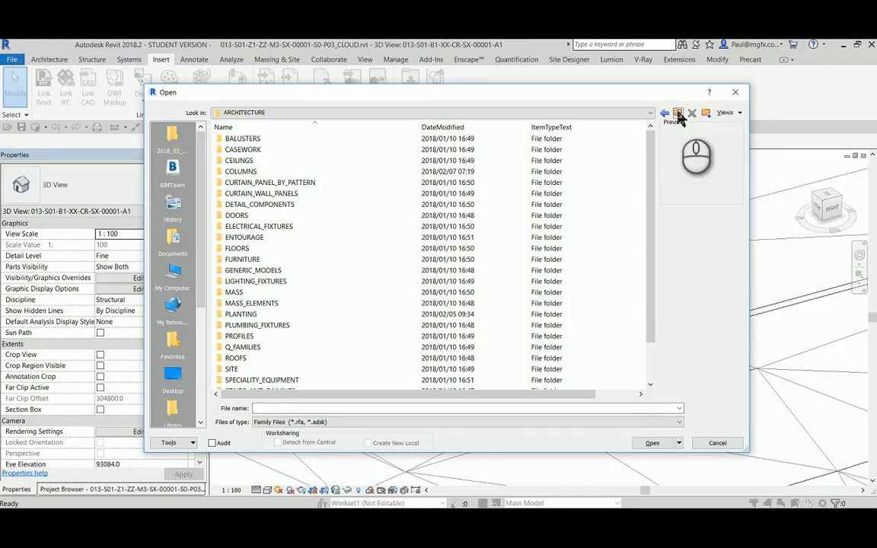
Step: Select M_View Title.rfa in GENERAL > ANNOTATION and load it into the project
left_click(679, 113)
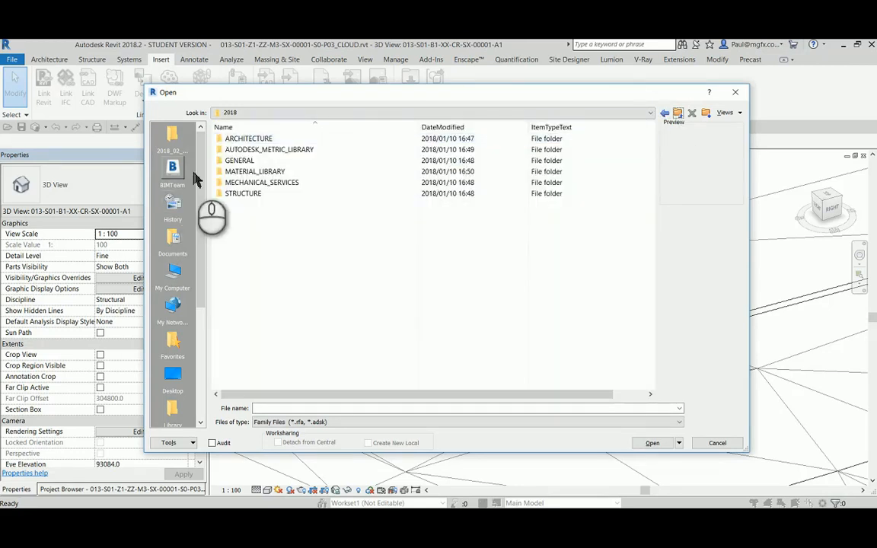
double_click(239, 160)
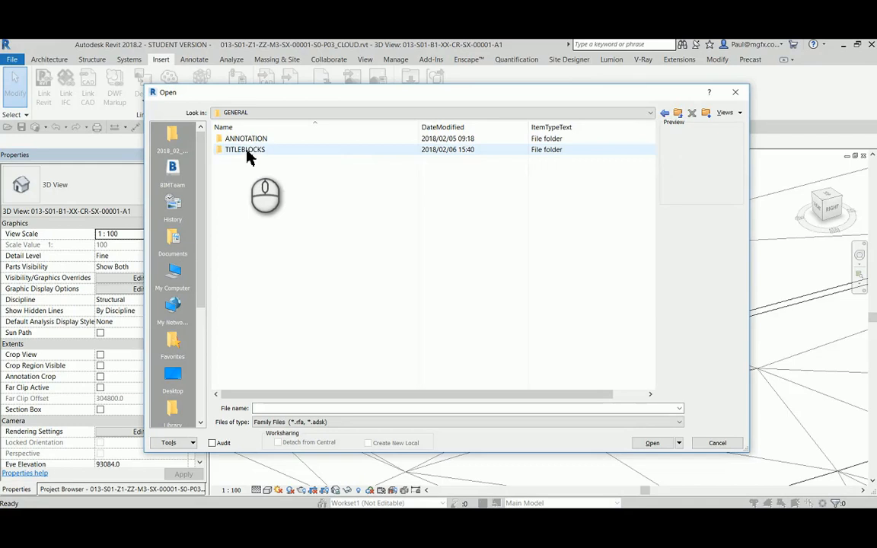
double_click(247, 137)
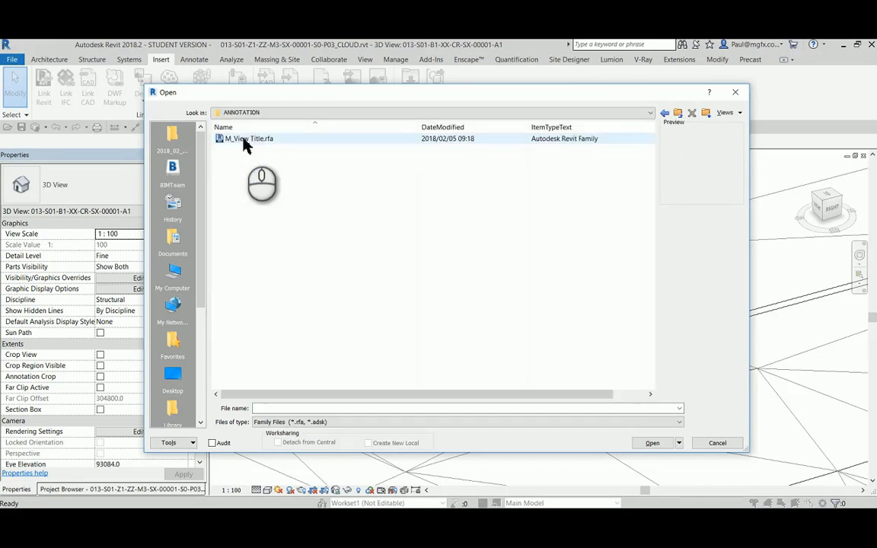
left_click(250, 139)
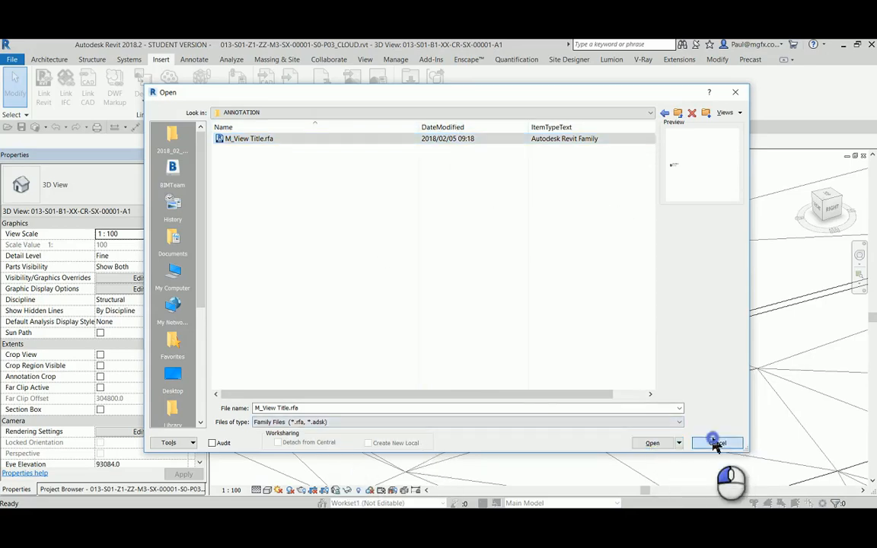
left_click(716, 443)
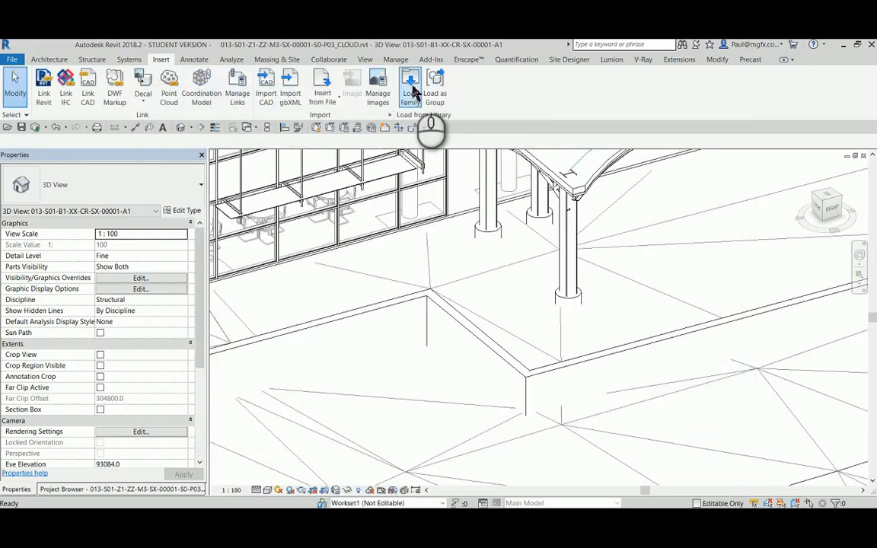
left_click(411, 85)
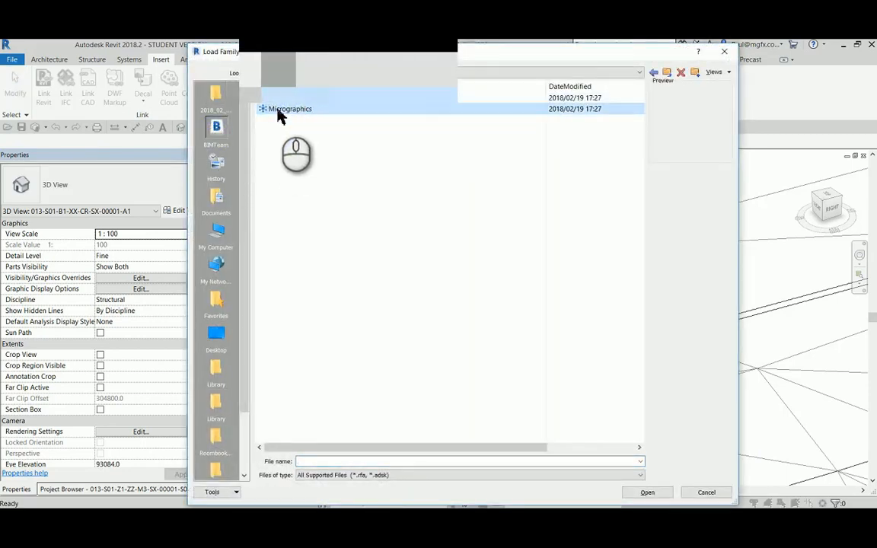
double_click(289, 108)
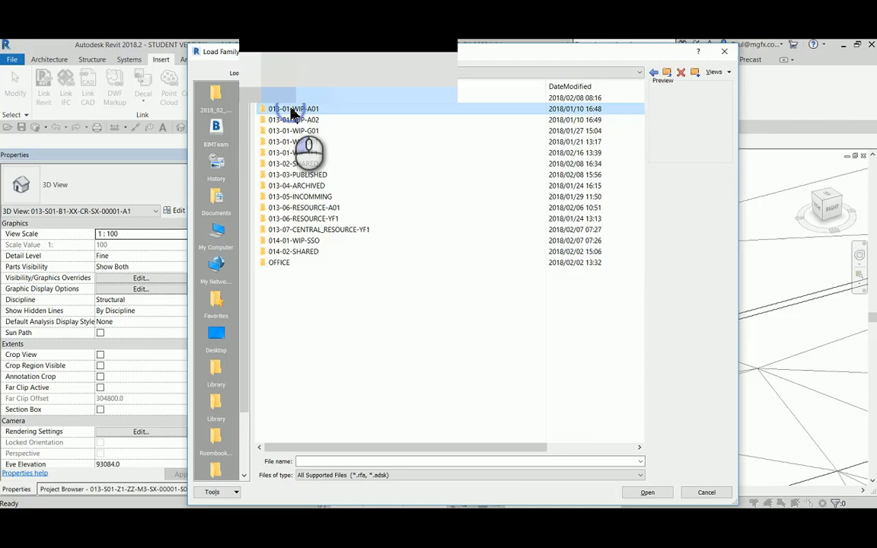
double_click(294, 108)
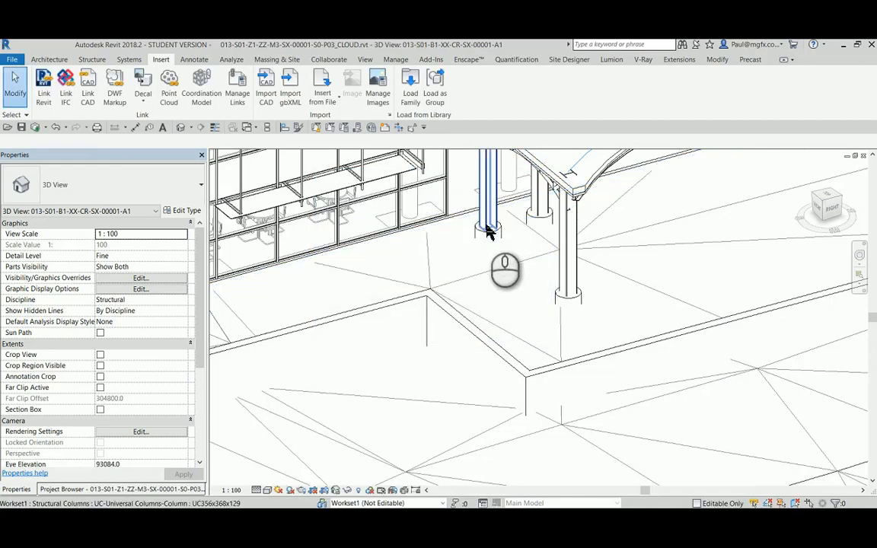
mouse_move(490, 231)
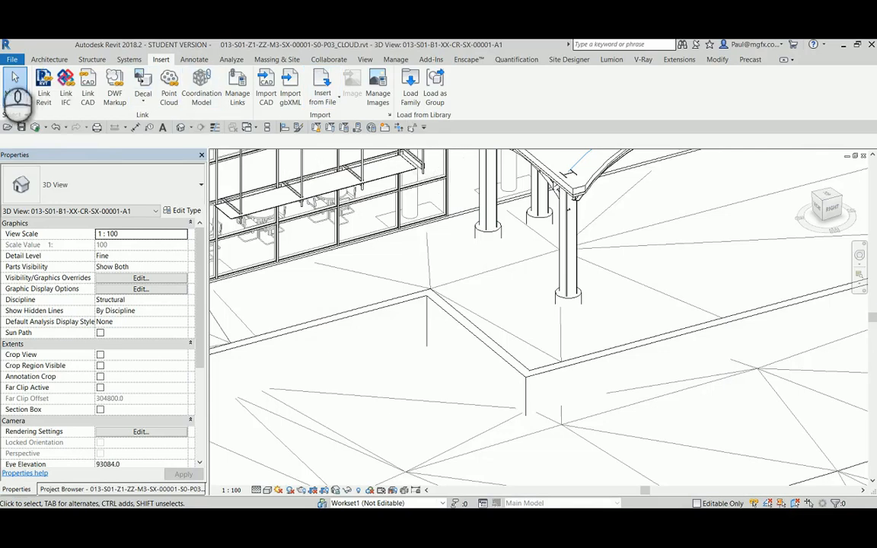
Step: Start File > Open > Family and enter the Micrographics folder
left_click(12, 60)
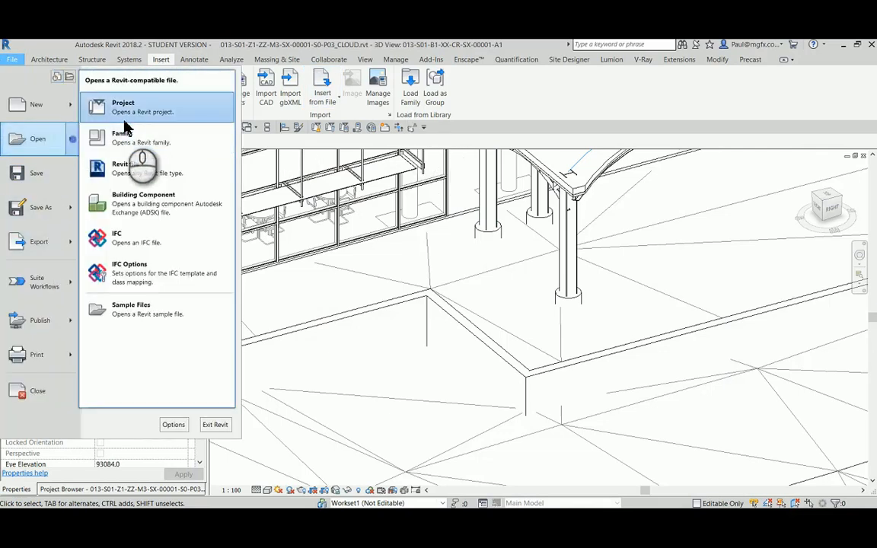
left_click(122, 137)
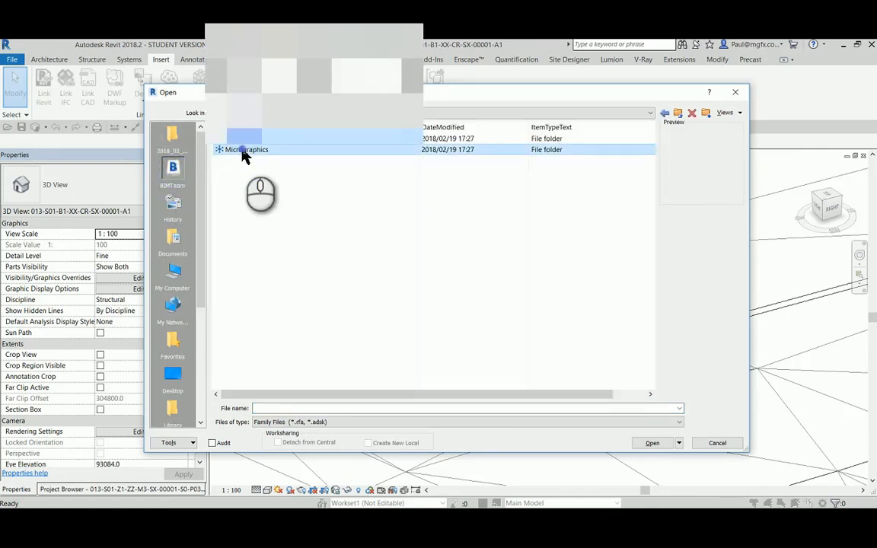
double_click(247, 150)
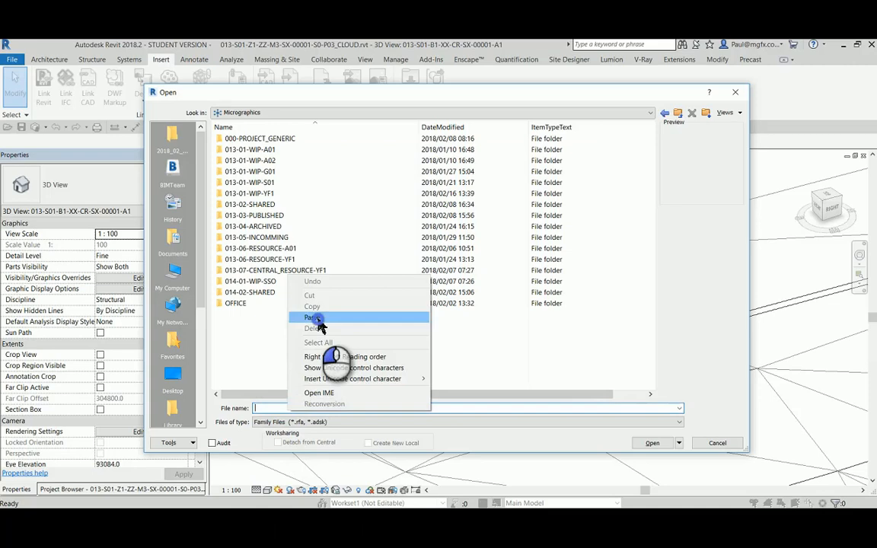
Step: Paste the Micrographics folder path into the Open dialog's file name field
left_click(314, 318)
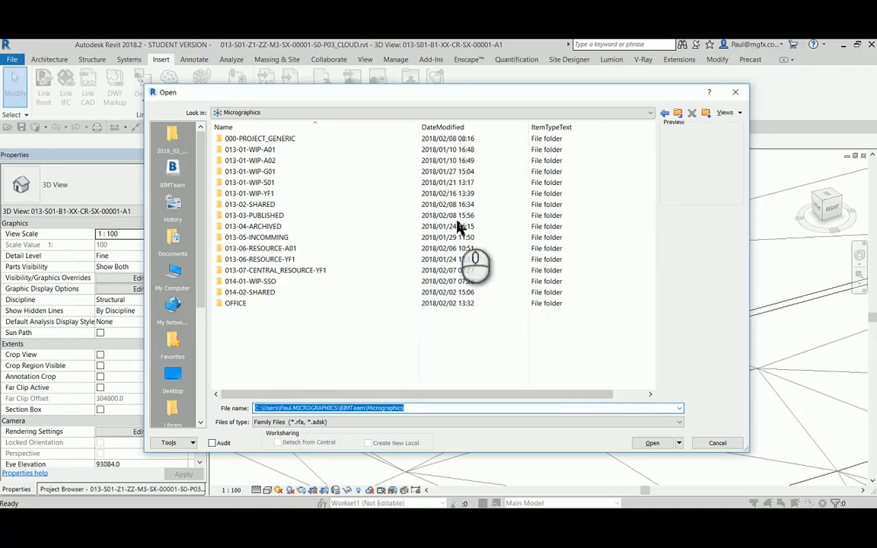
mouse_move(190, 152)
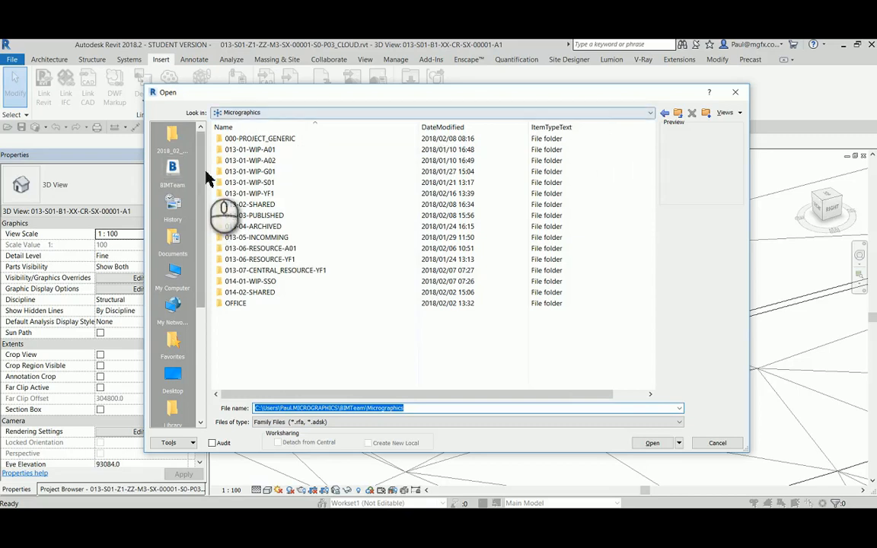
right_click(173, 168)
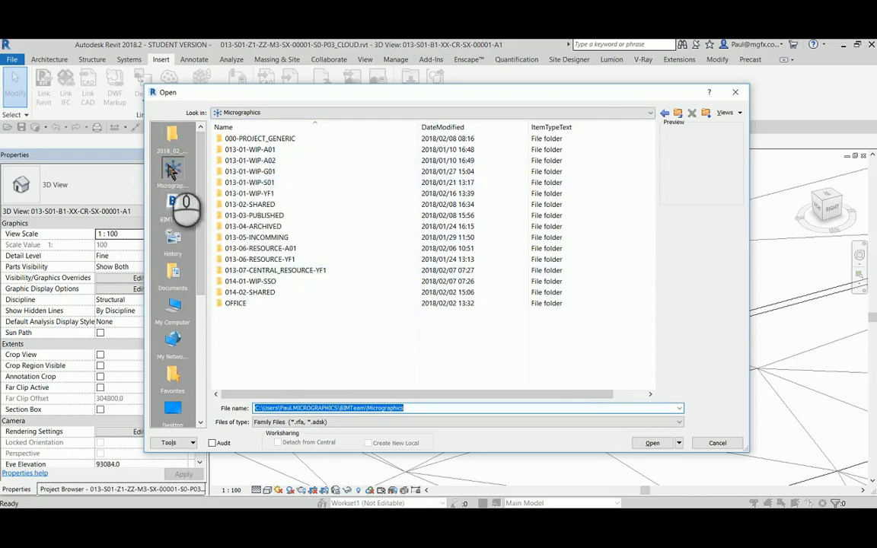
right_click(172, 168)
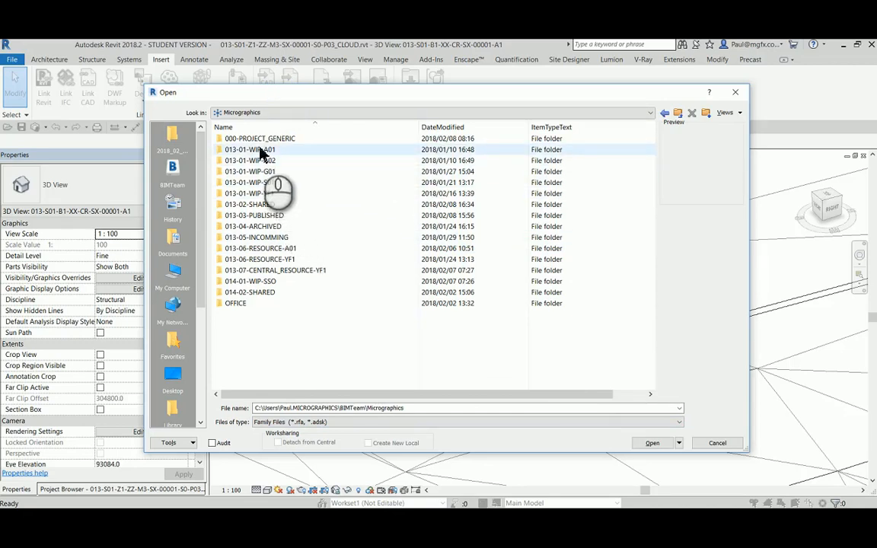
Step: Browse 013-01-WIP-A01 > FAMILIES > 2018 > GENERAL > ANNOTATION to reach M_View Title.rfa
double_click(250, 149)
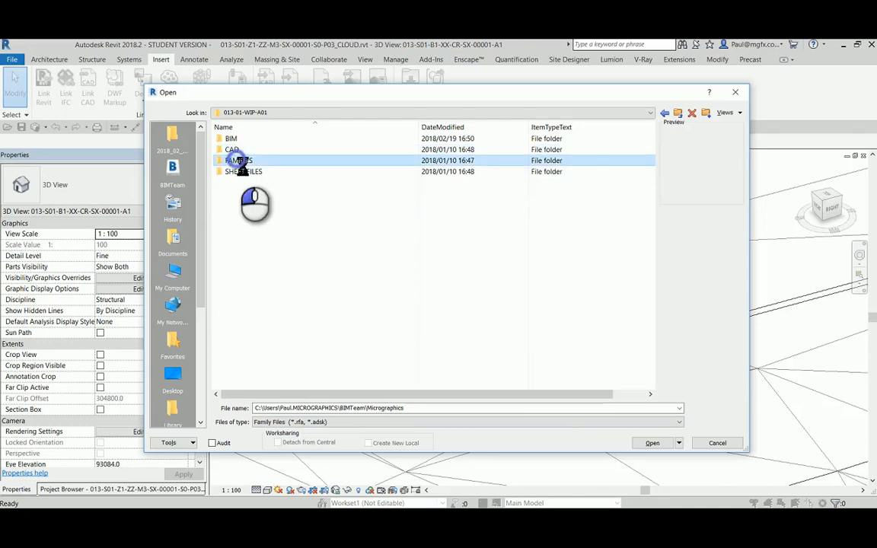
double_click(239, 160)
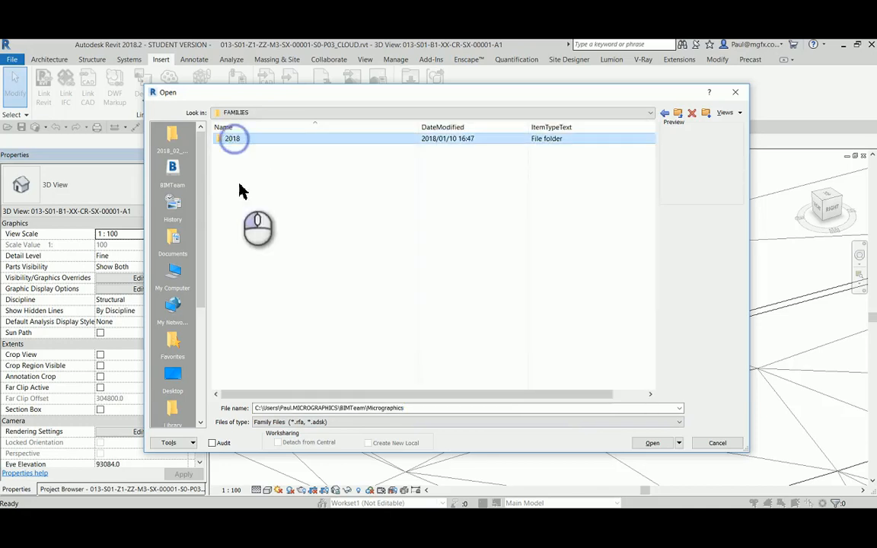
double_click(231, 139)
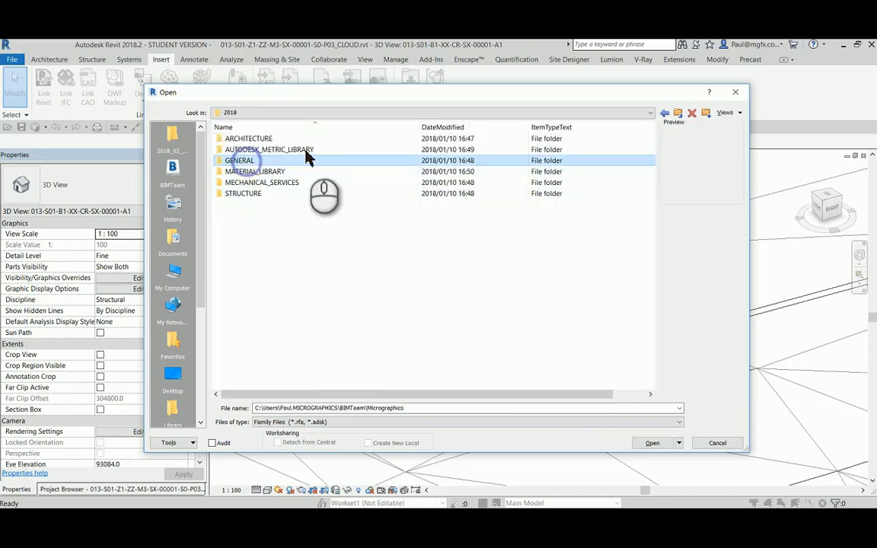
double_click(241, 160)
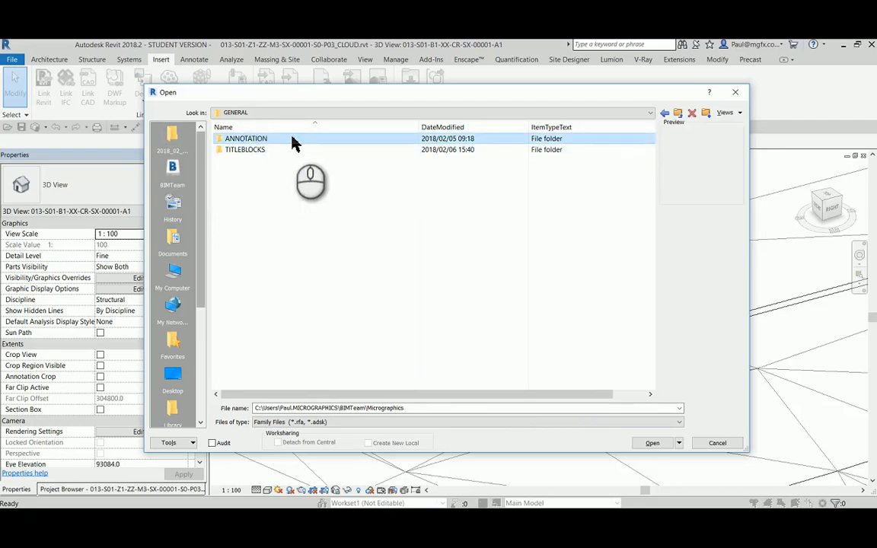
double_click(246, 137)
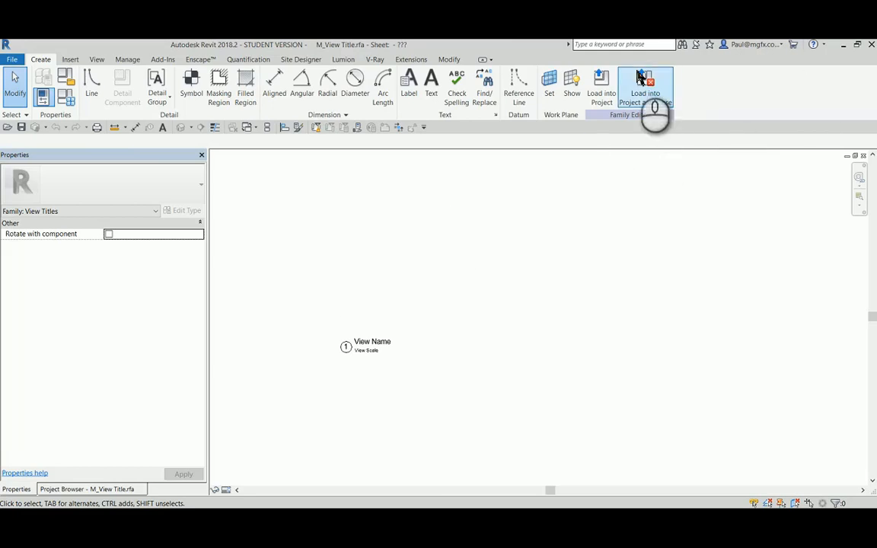
Step: Load M_View Title into the project and close, overwriting the existing version, making it editable and declining the V-Ray settings save
left_click(646, 87)
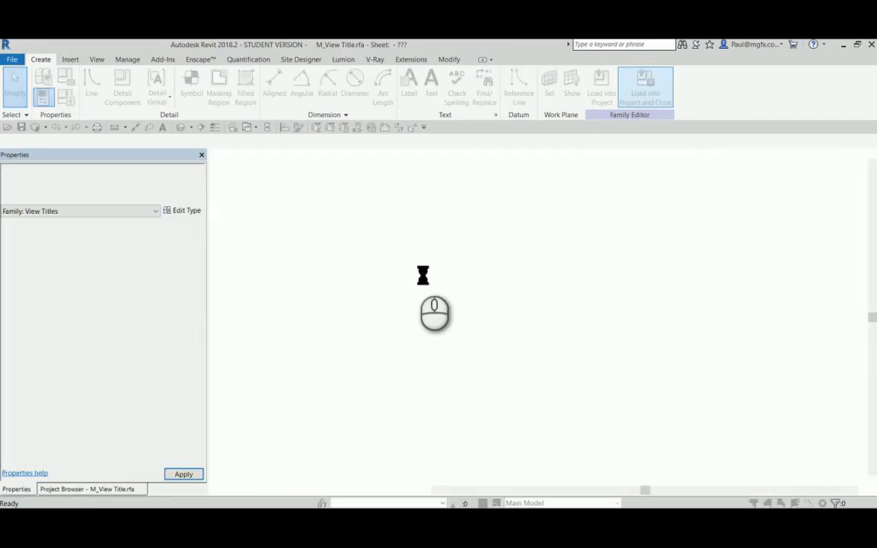
mouse_move(439, 304)
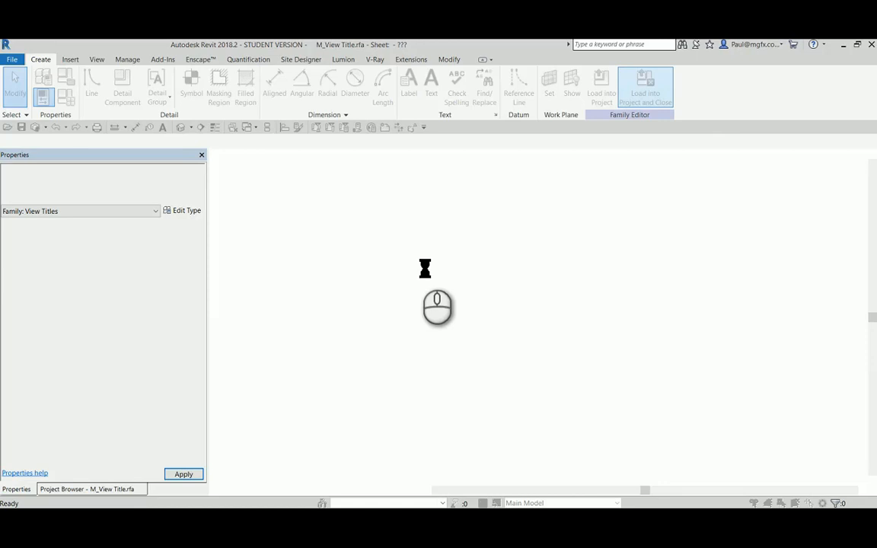
left_click(646, 86)
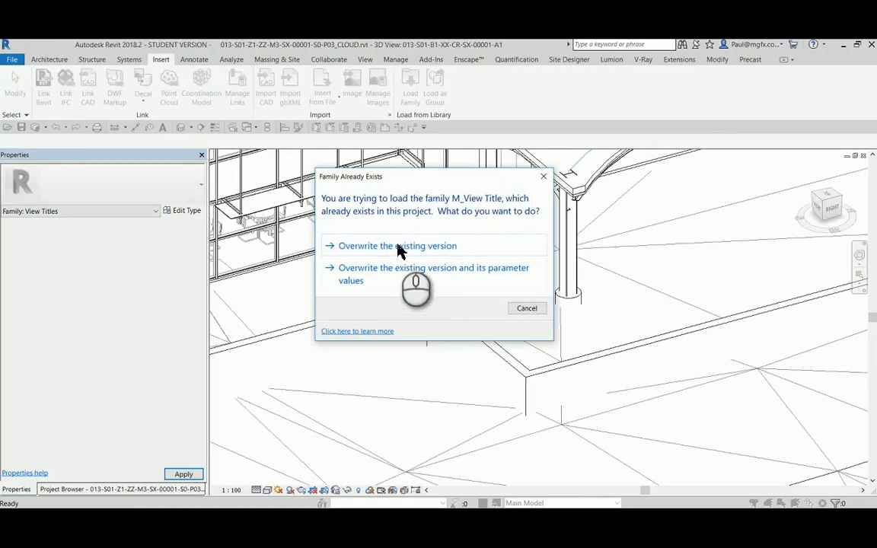
left_click(396, 245)
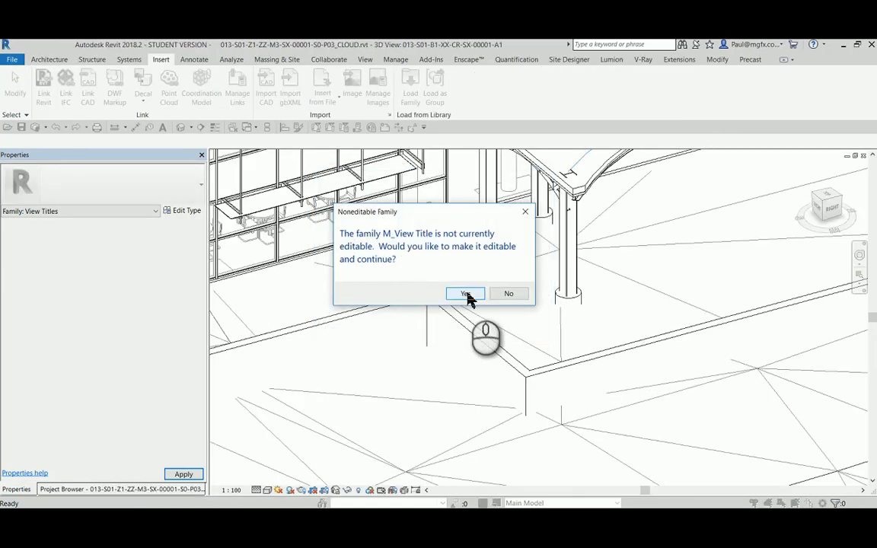
left_click(466, 293)
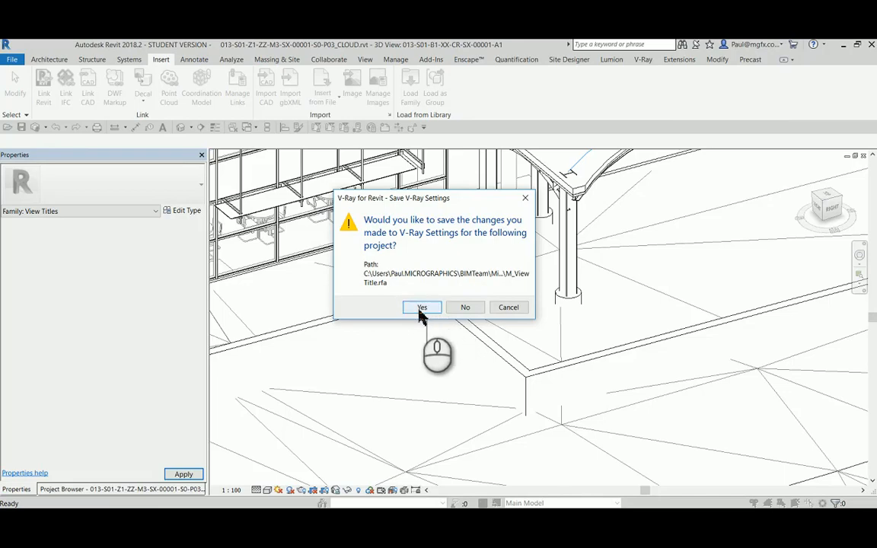
mouse_move(449, 297)
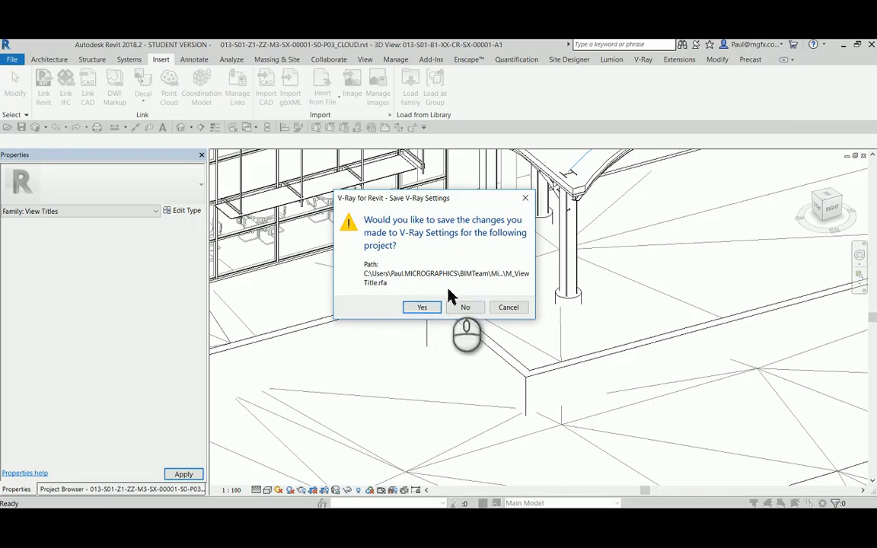
left_click(466, 308)
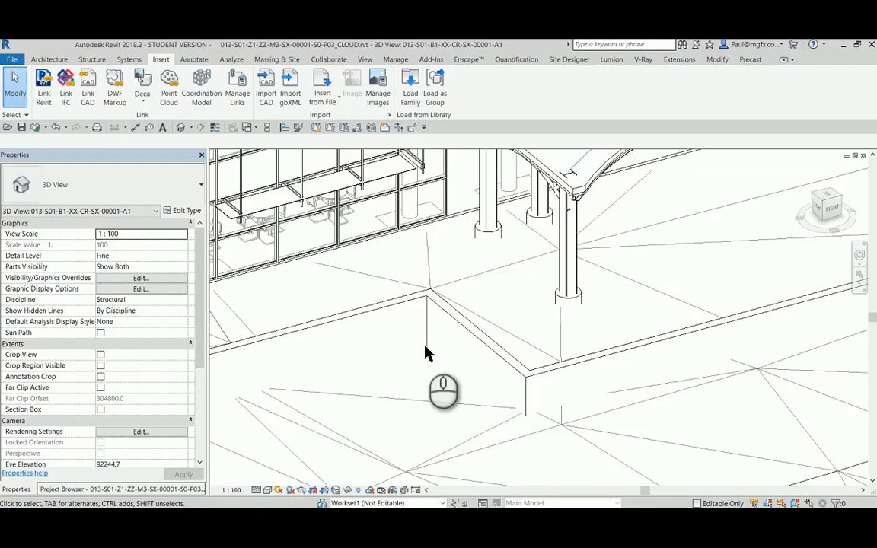
mouse_move(689, 297)
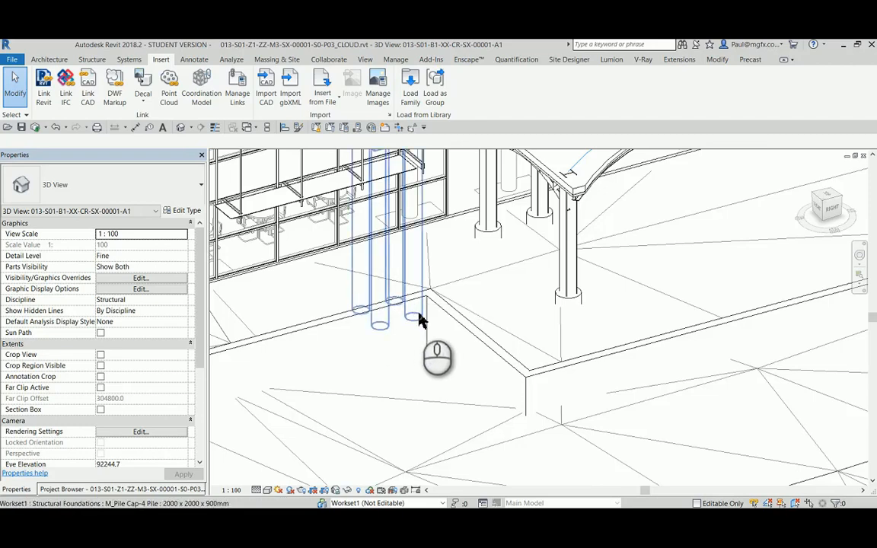
mouse_move(472, 399)
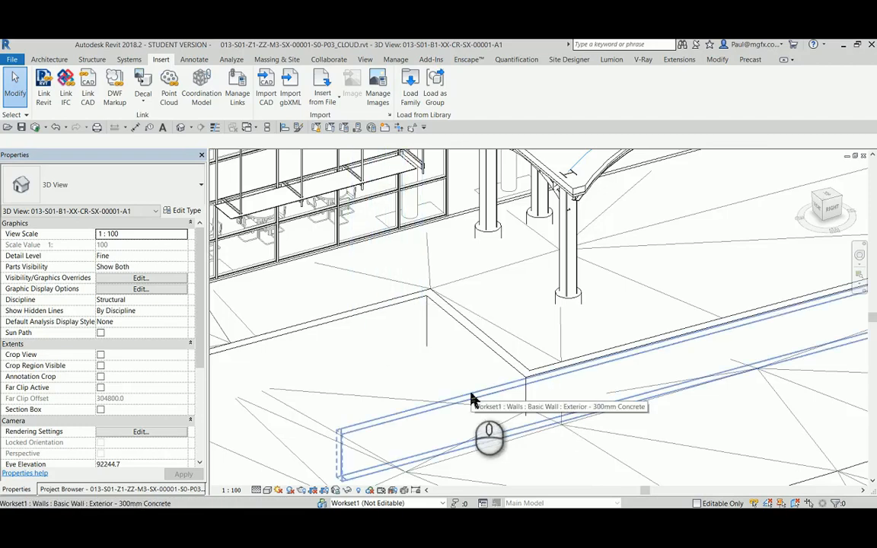